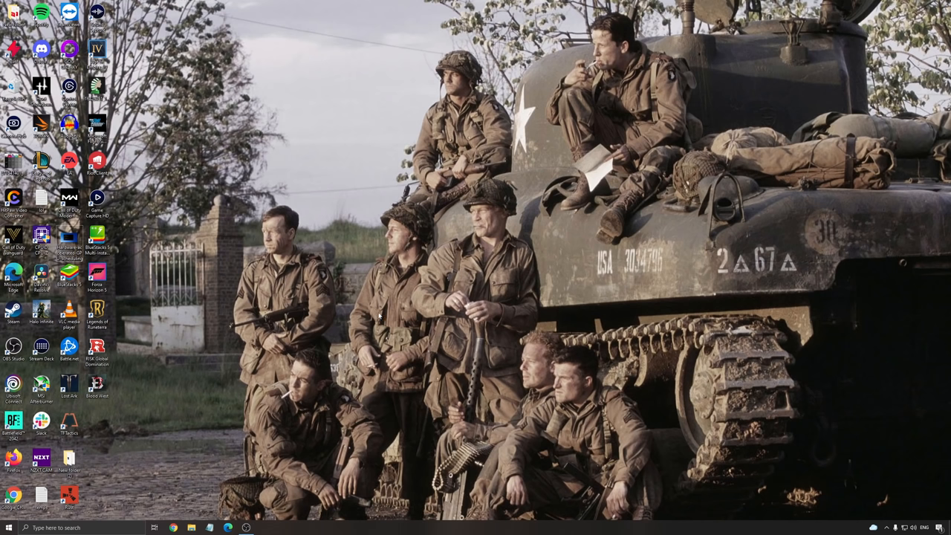
mouse_move(508, 301)
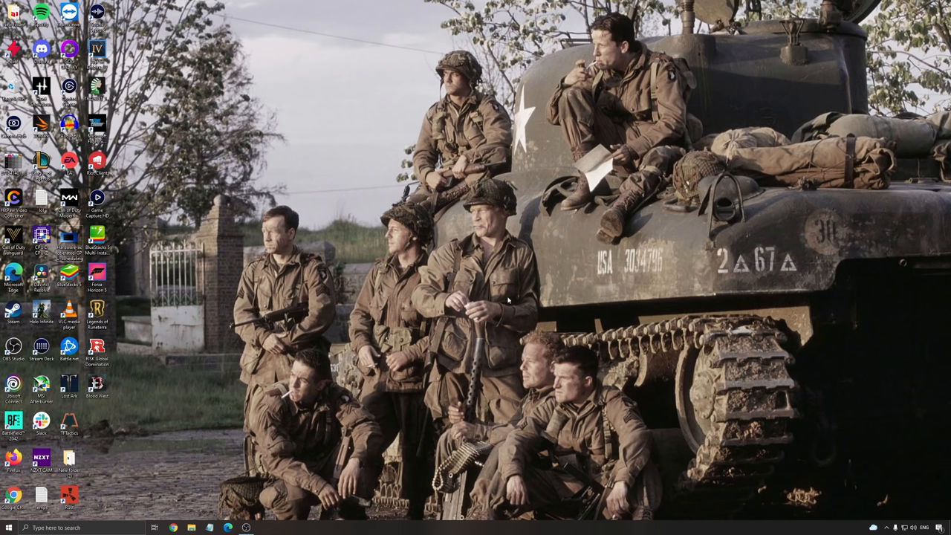
mouse_move(464, 312)
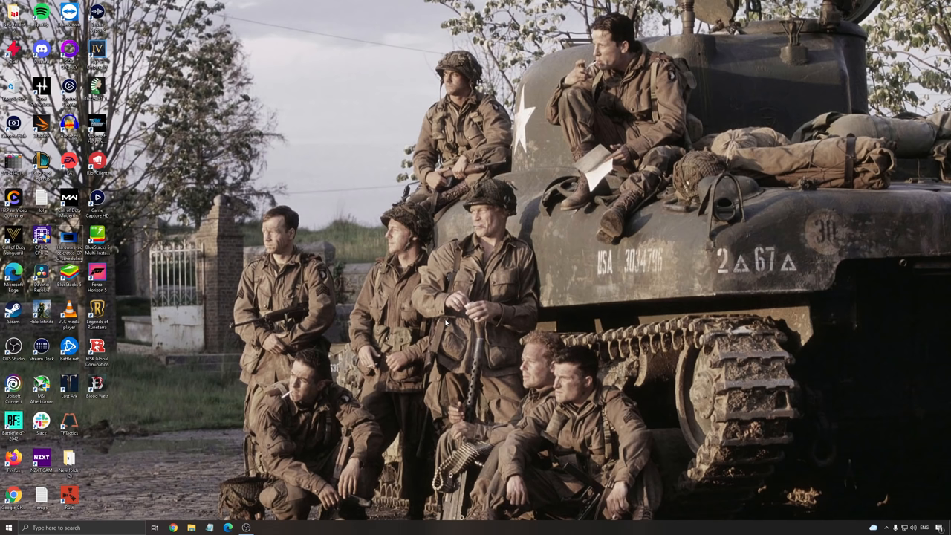
mouse_move(511, 332)
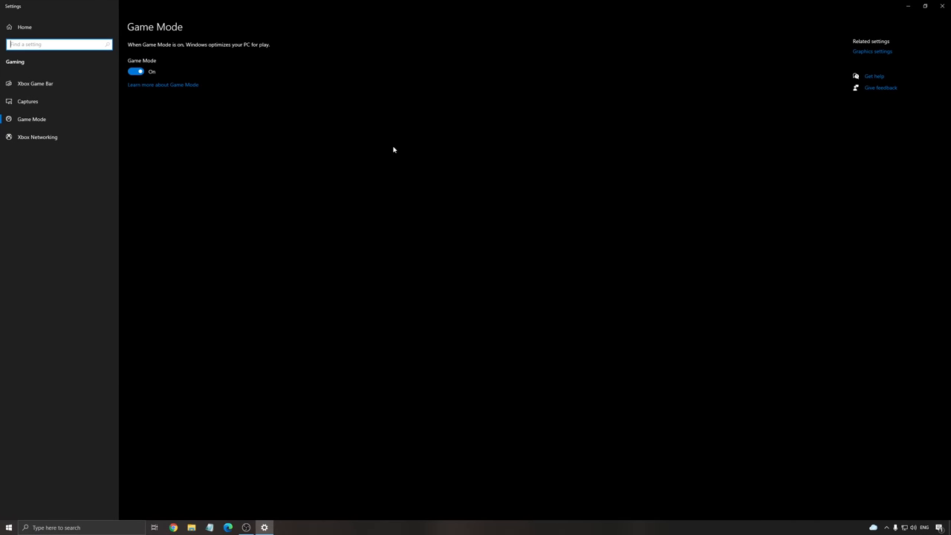
mouse_move(372, 194)
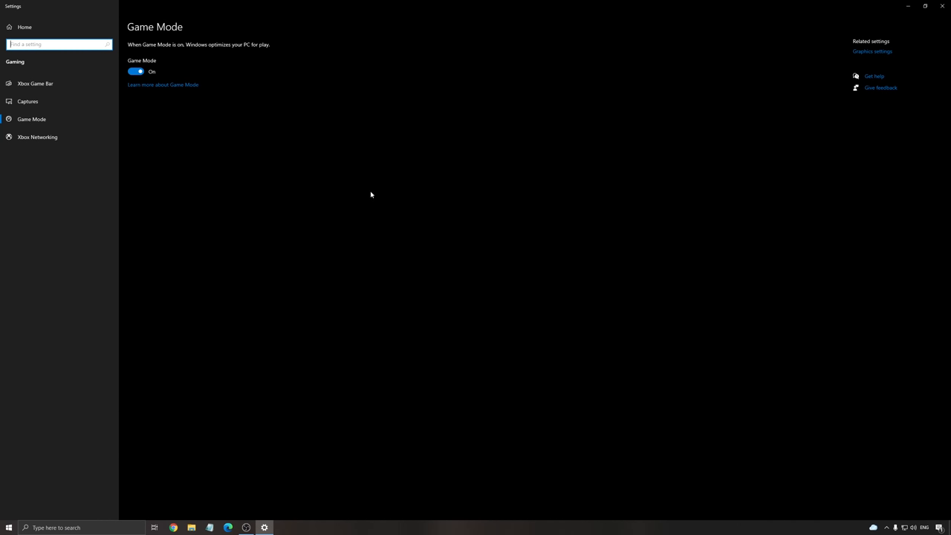
mouse_move(282, 163)
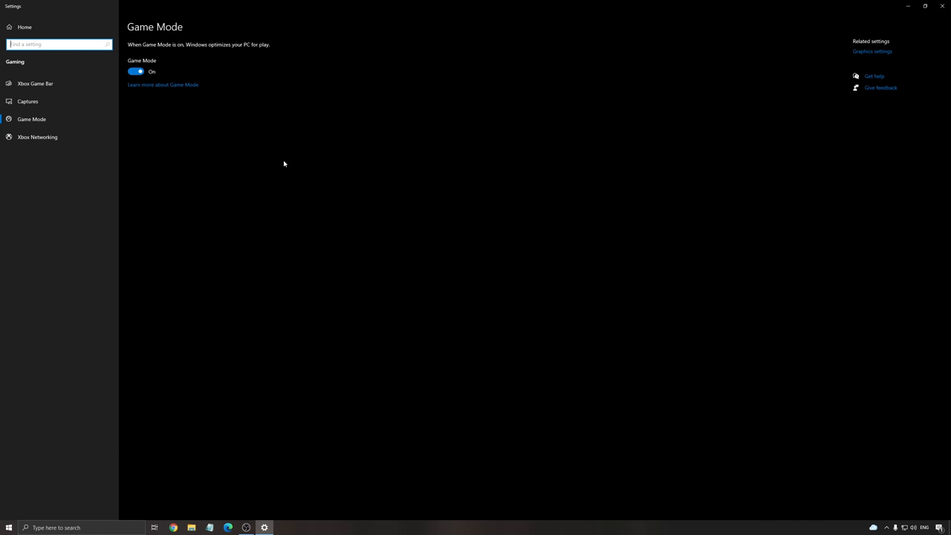
mouse_move(356, 145)
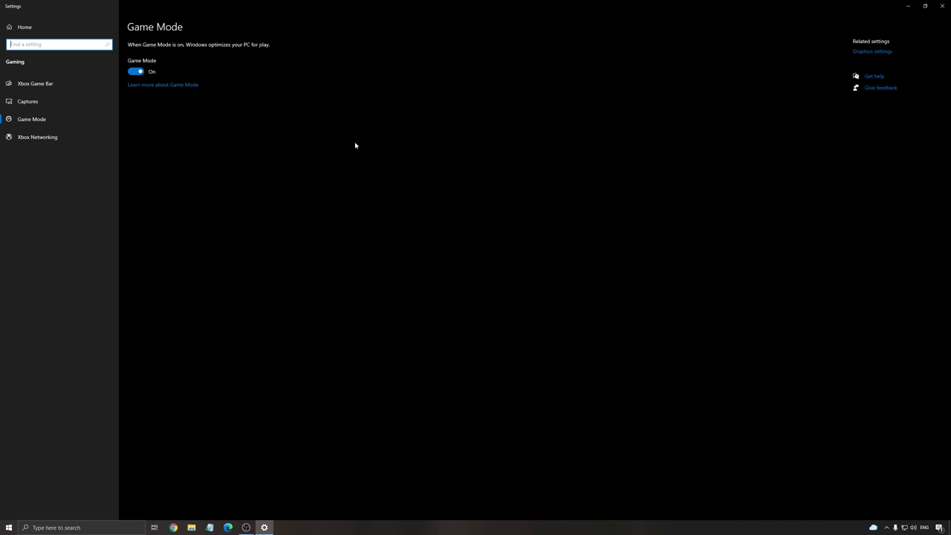
mouse_move(410, 148)
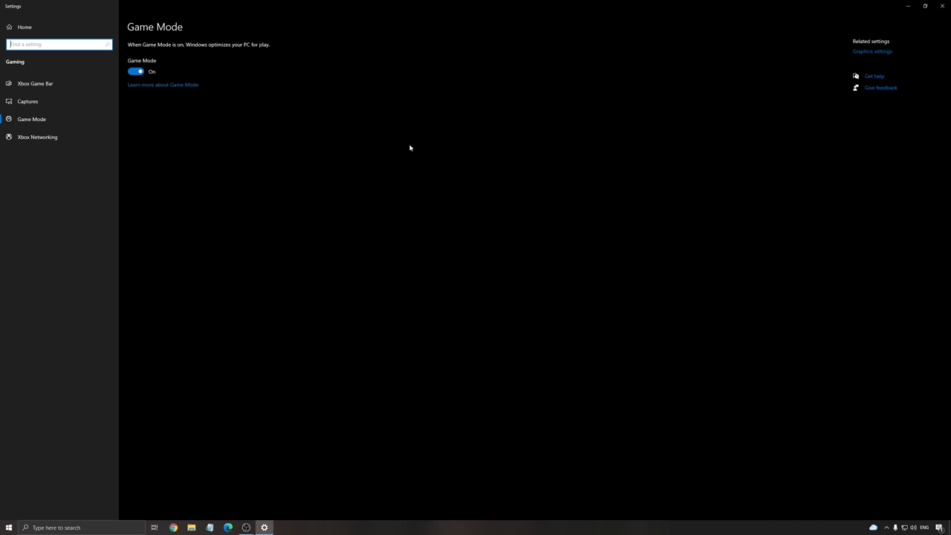
mouse_move(261, 134)
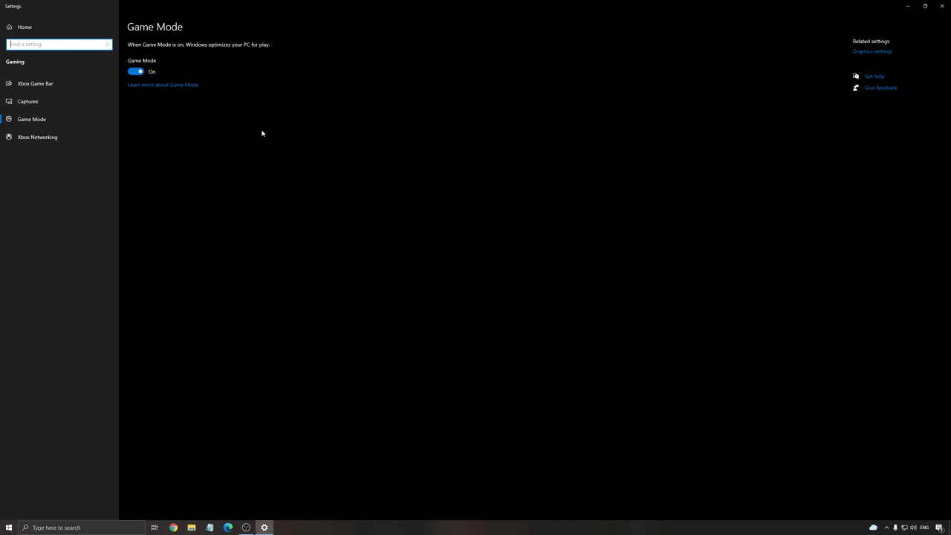
mouse_move(36, 84)
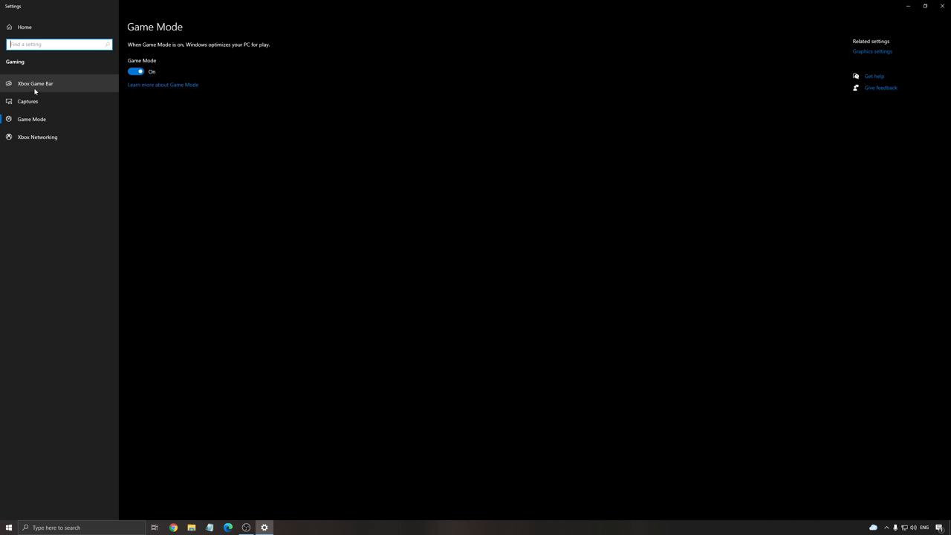
Show the Xbox Game Bar page to confirm the Game Bar toggle is Off
left_click(36, 83)
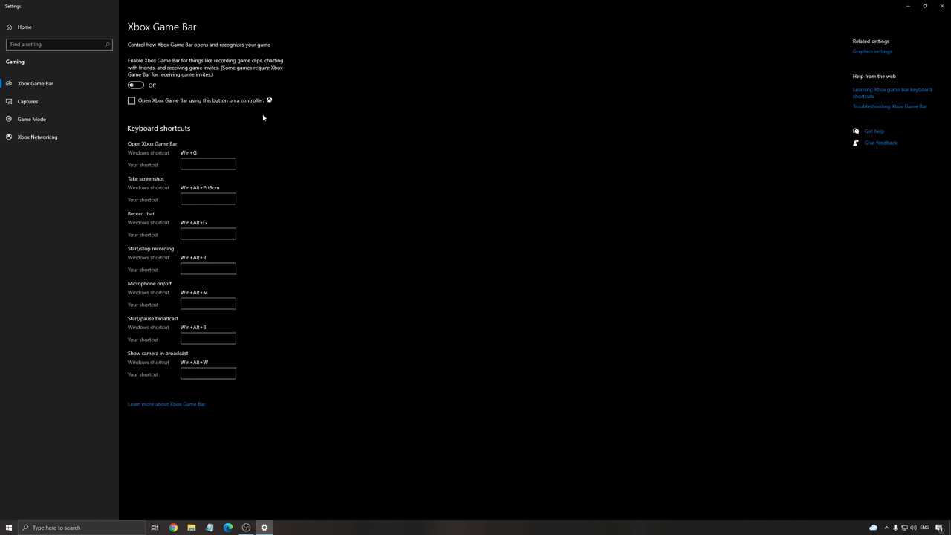
mouse_move(335, 113)
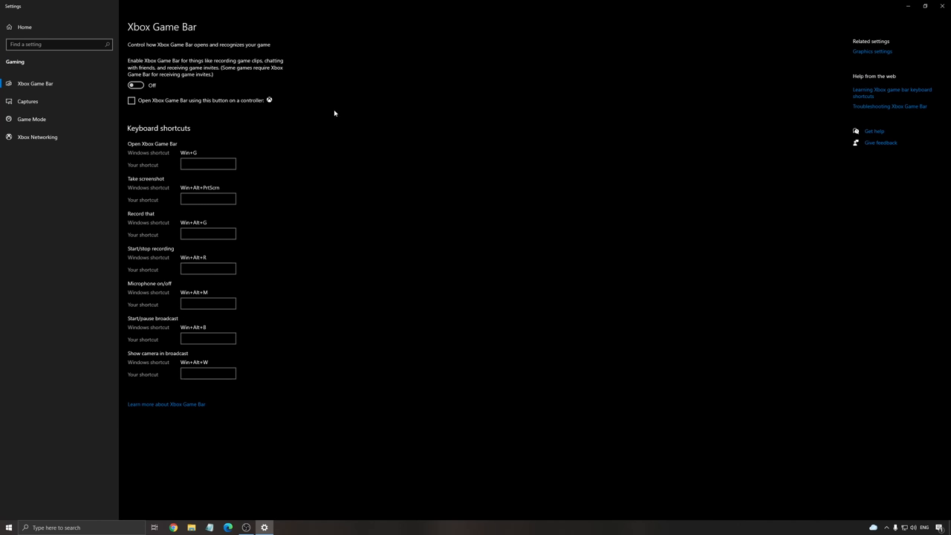
mouse_move(422, 184)
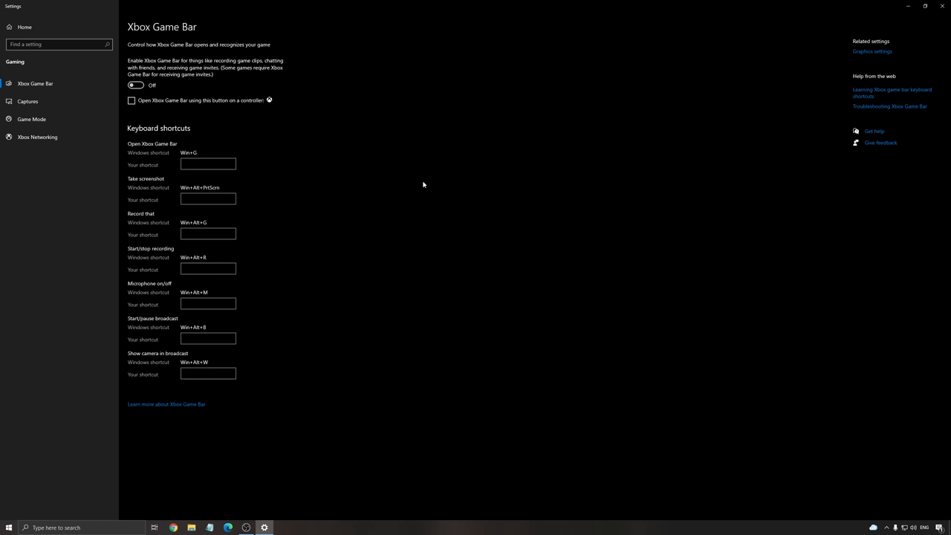
mouse_move(395, 145)
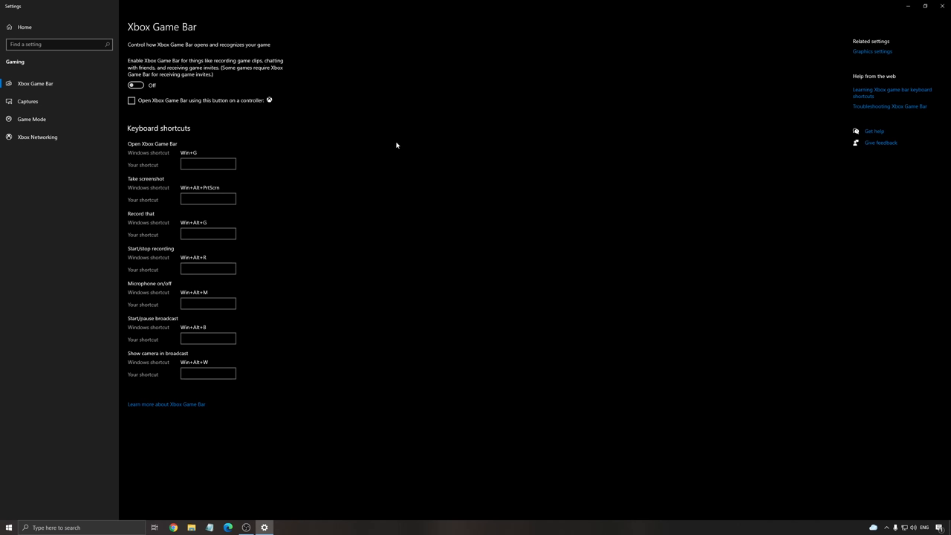
mouse_move(339, 101)
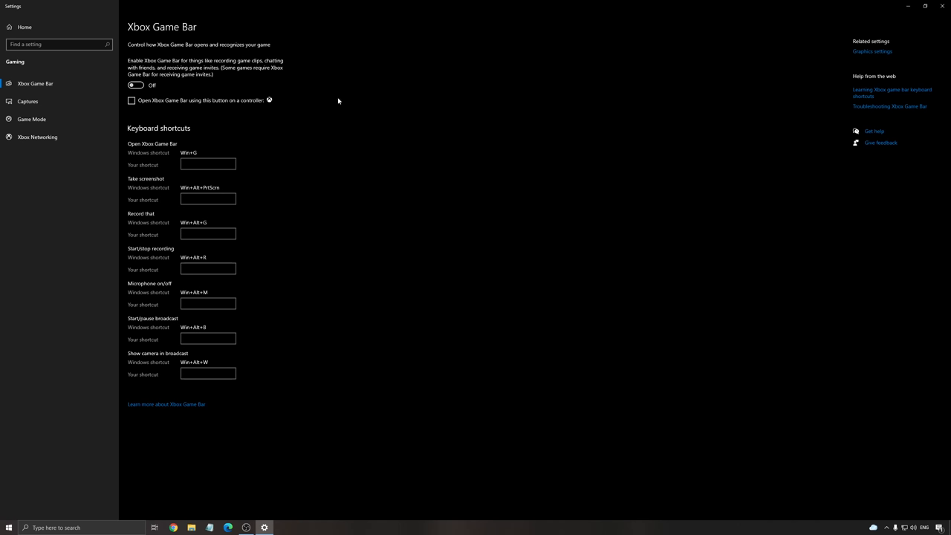
mouse_move(404, 136)
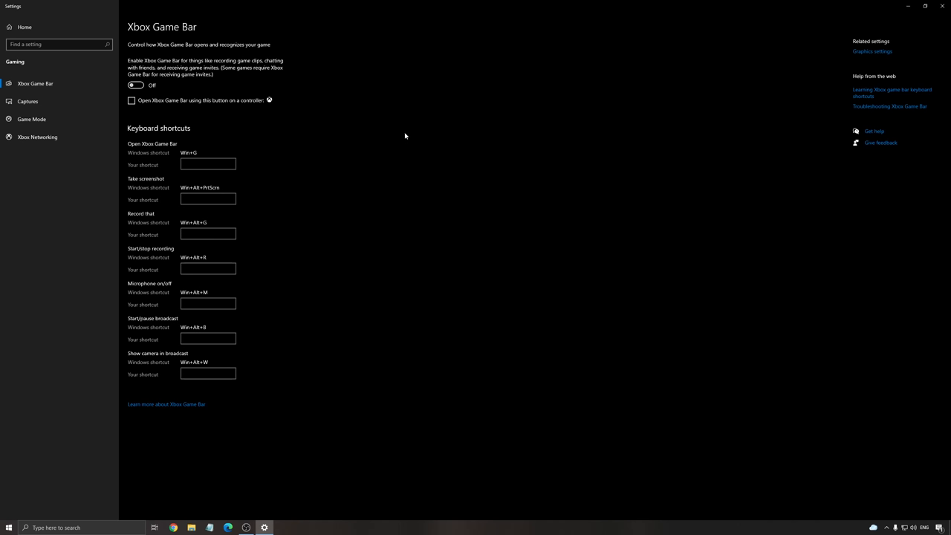
mouse_move(166, 45)
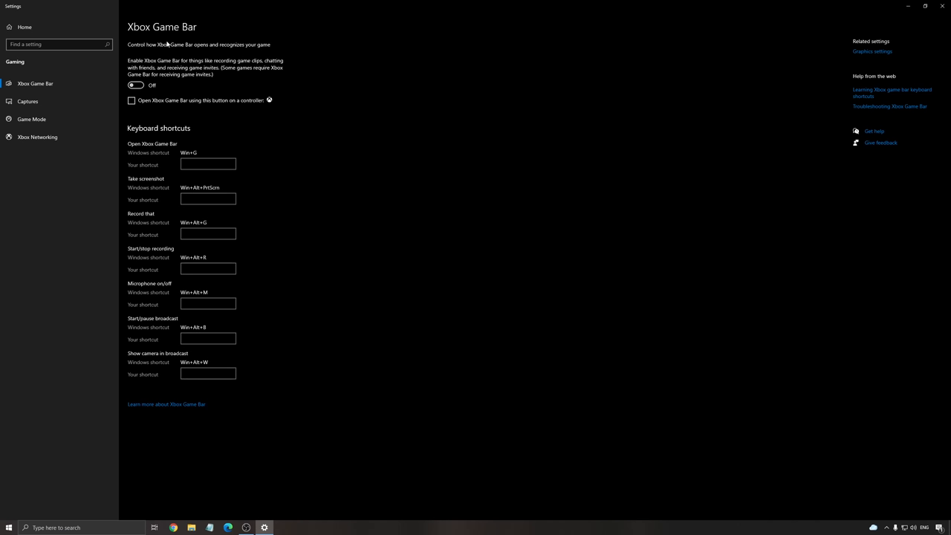
mouse_move(420, 152)
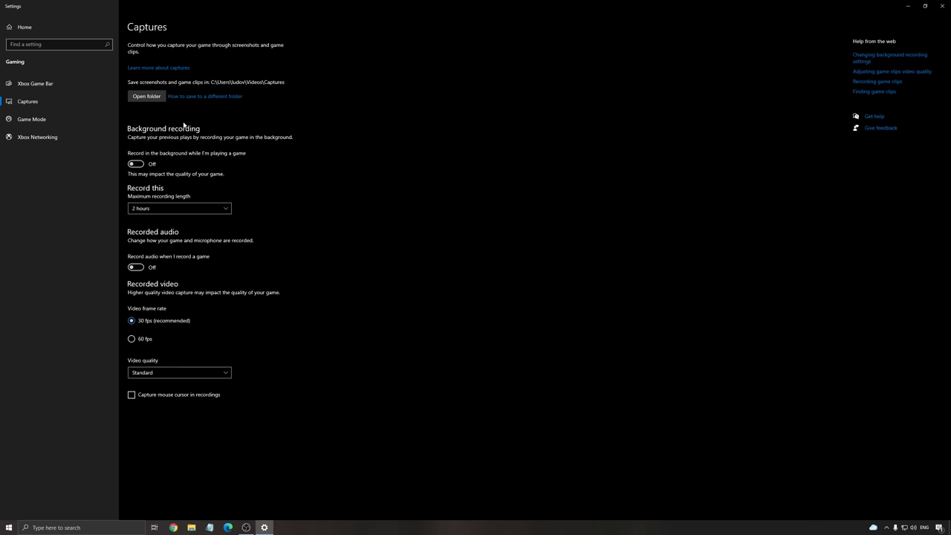
mouse_move(162, 131)
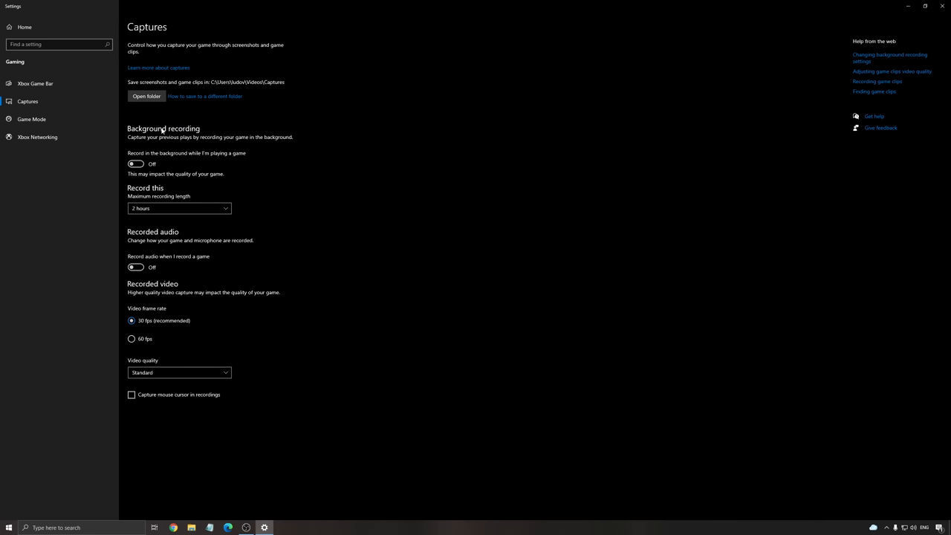
mouse_move(288, 232)
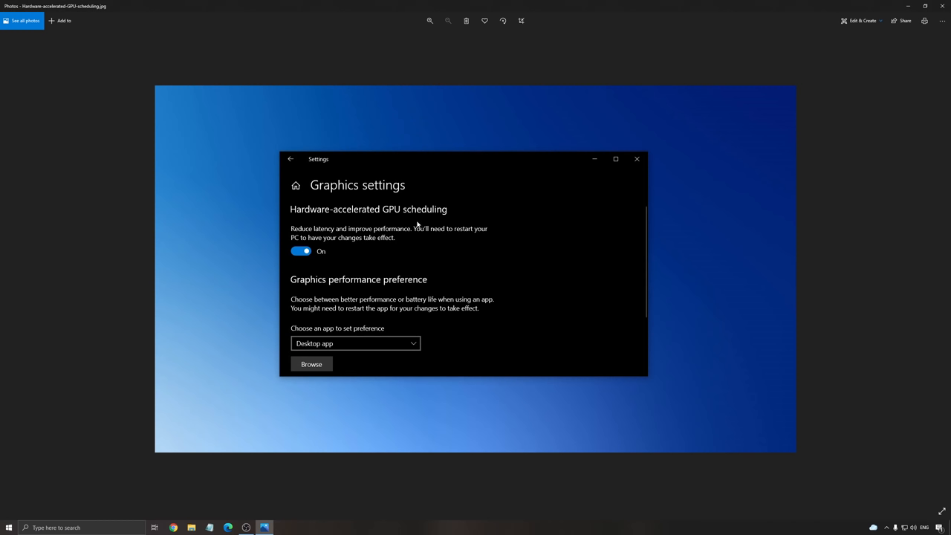
mouse_move(401, 252)
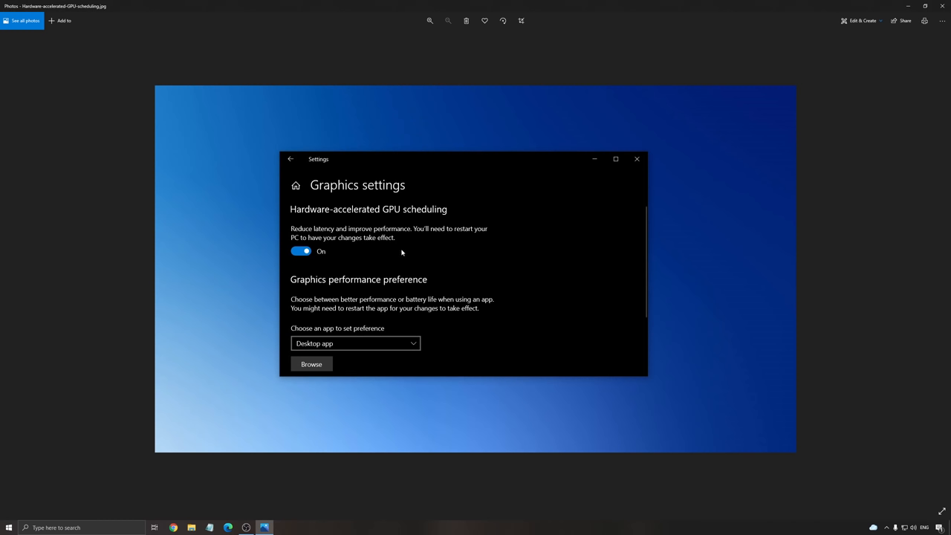
mouse_move(303, 217)
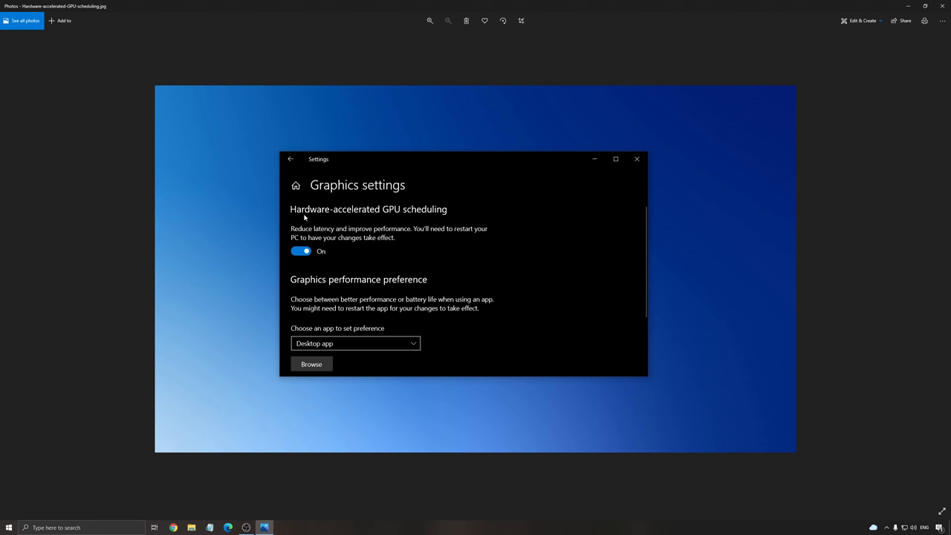
mouse_move(419, 223)
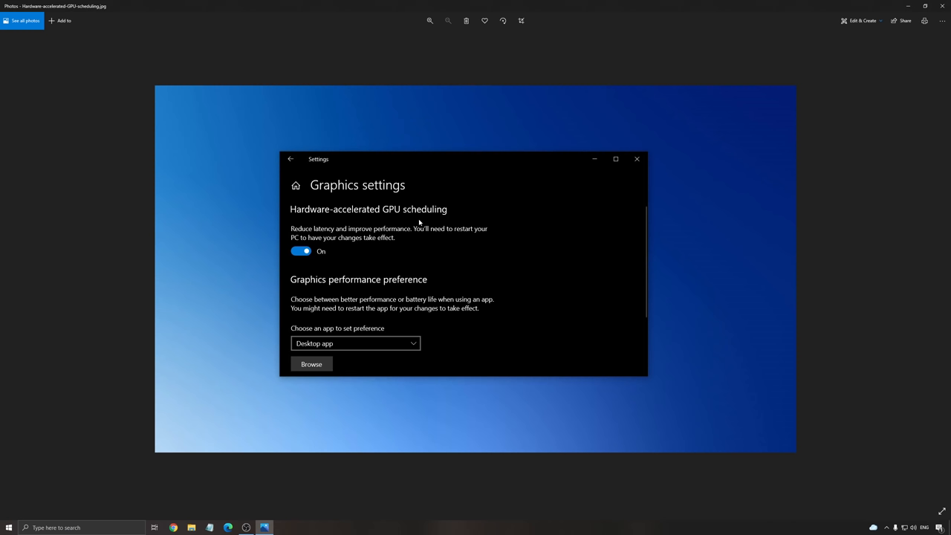
mouse_move(404, 187)
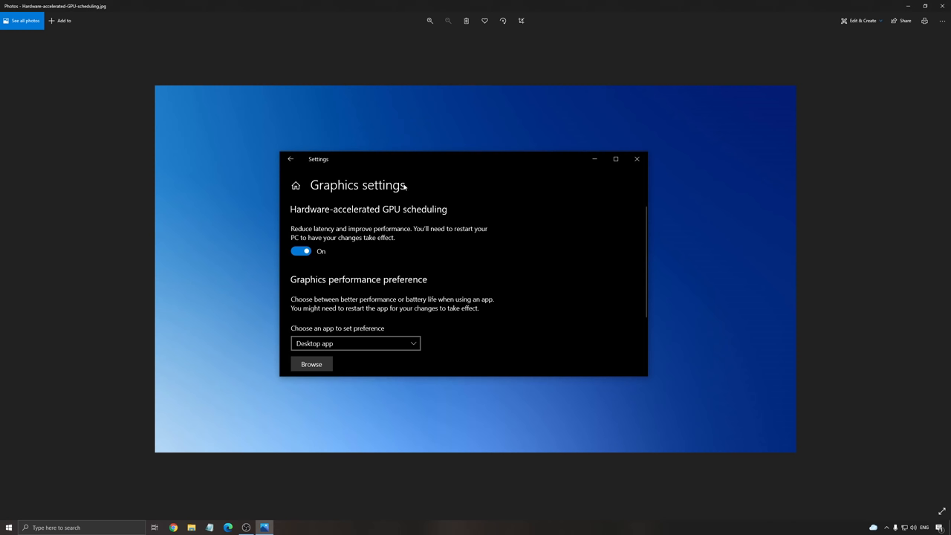
mouse_move(318, 188)
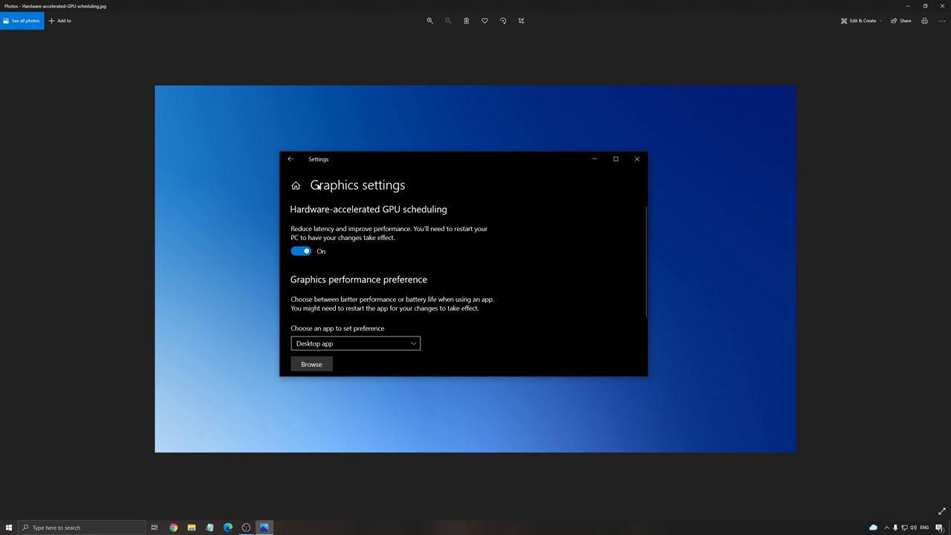
mouse_move(392, 255)
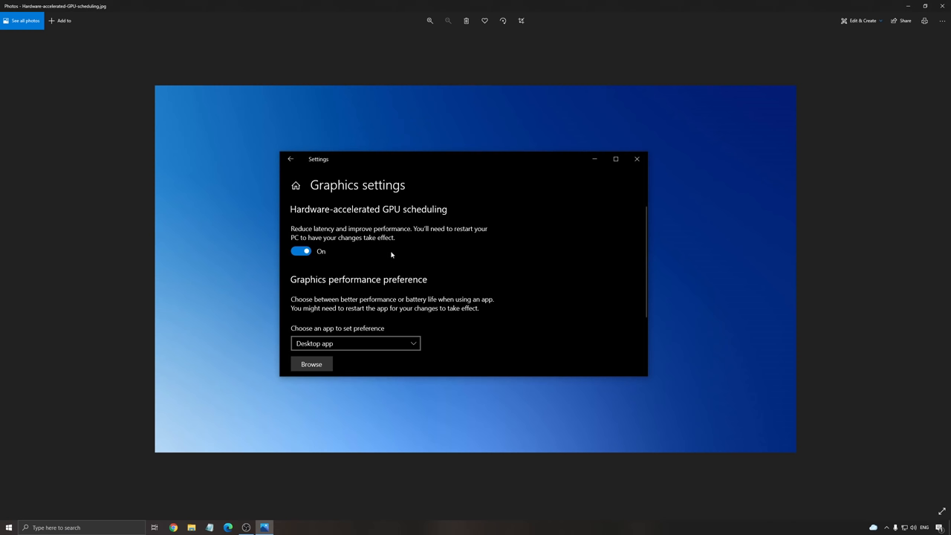
mouse_move(526, 245)
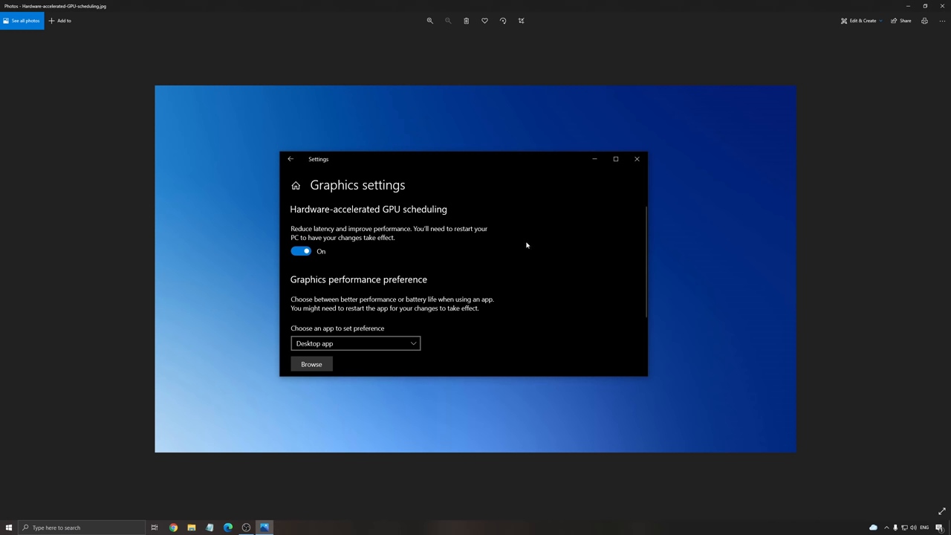
mouse_move(478, 258)
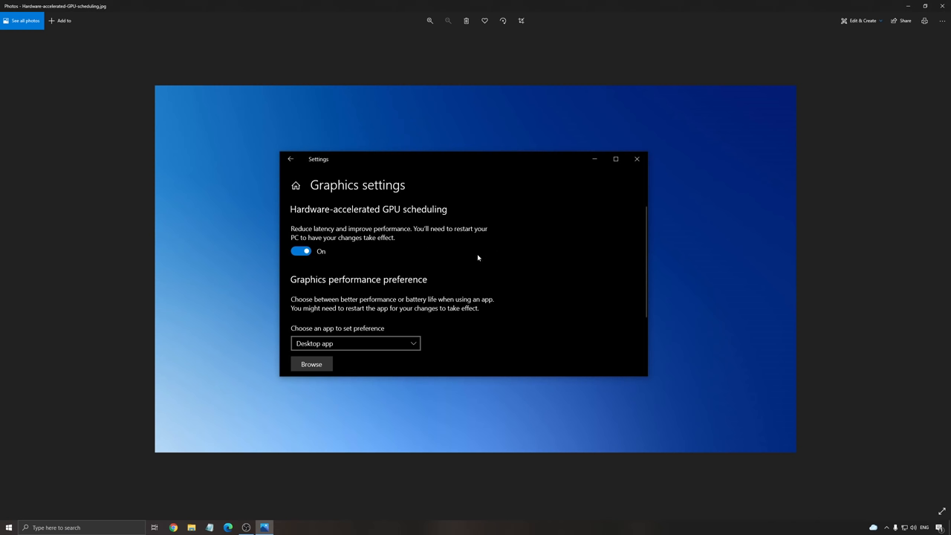
mouse_move(464, 266)
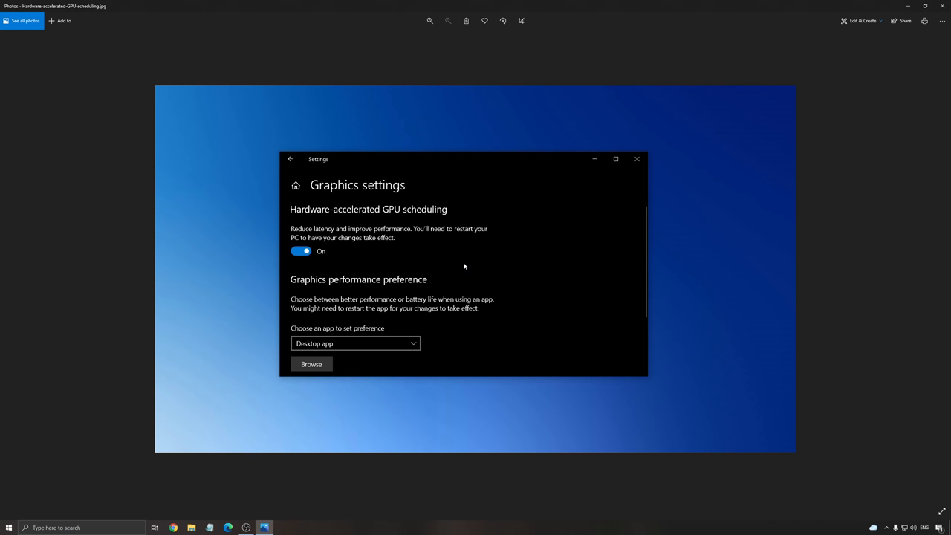
mouse_move(459, 256)
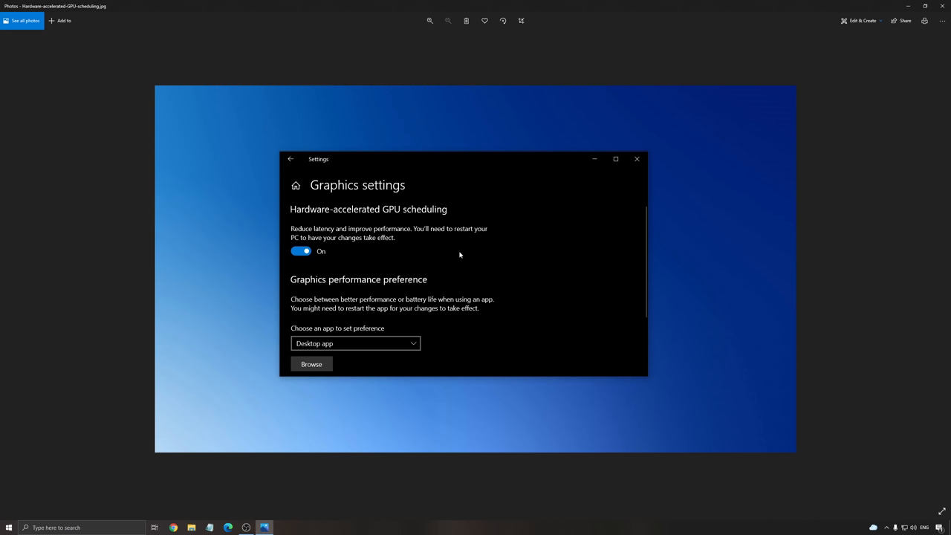
mouse_move(463, 280)
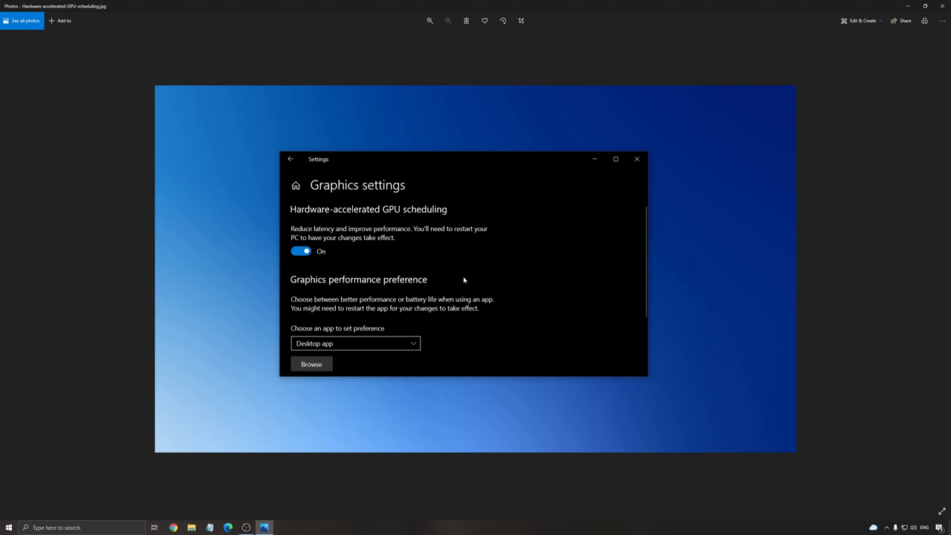
mouse_move(452, 243)
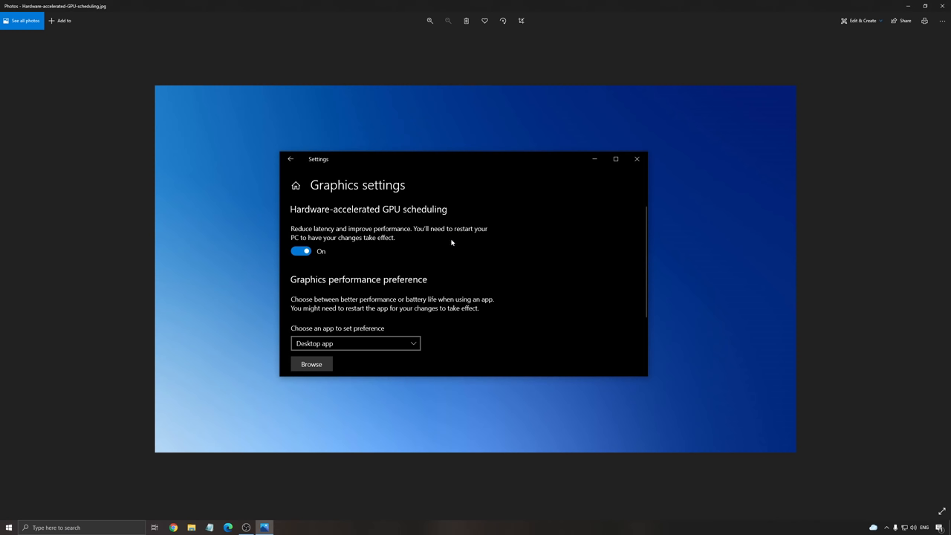
mouse_move(449, 241)
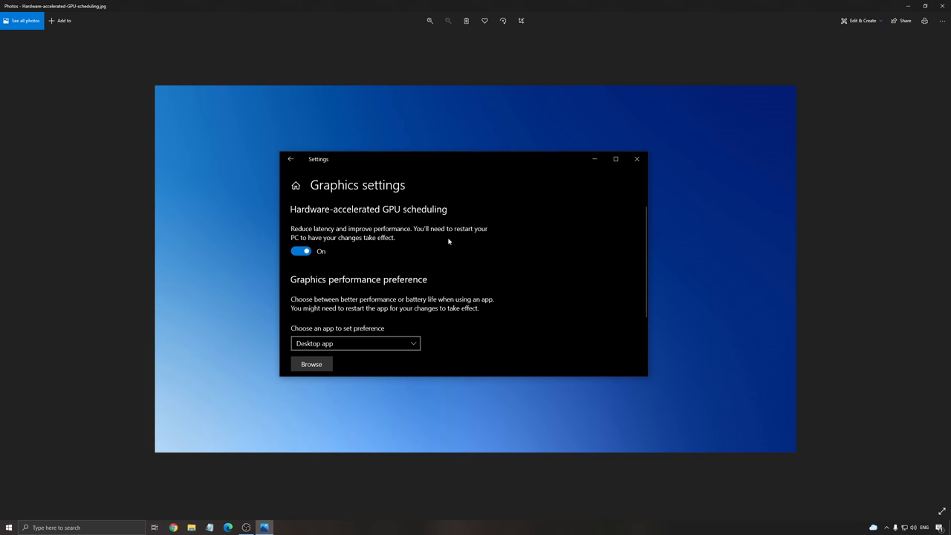
mouse_move(422, 237)
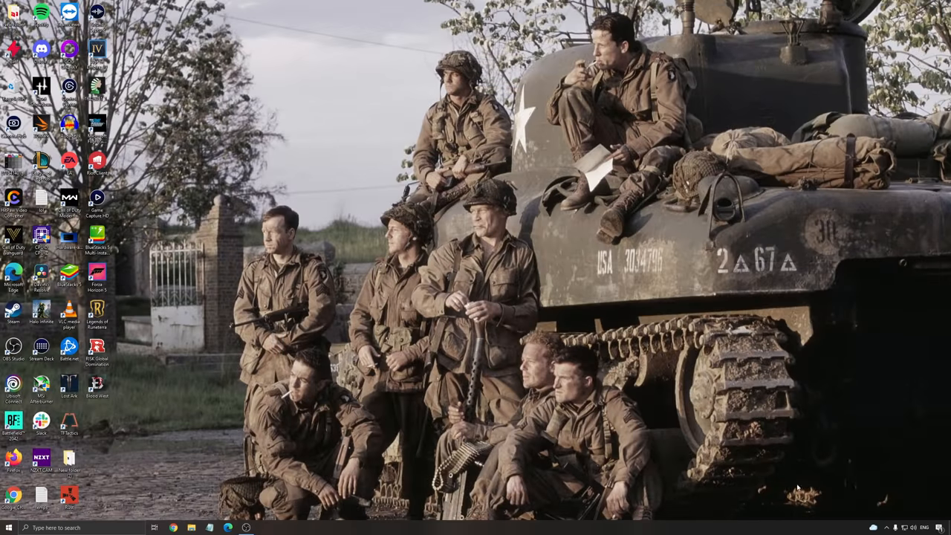
left_click(872, 526)
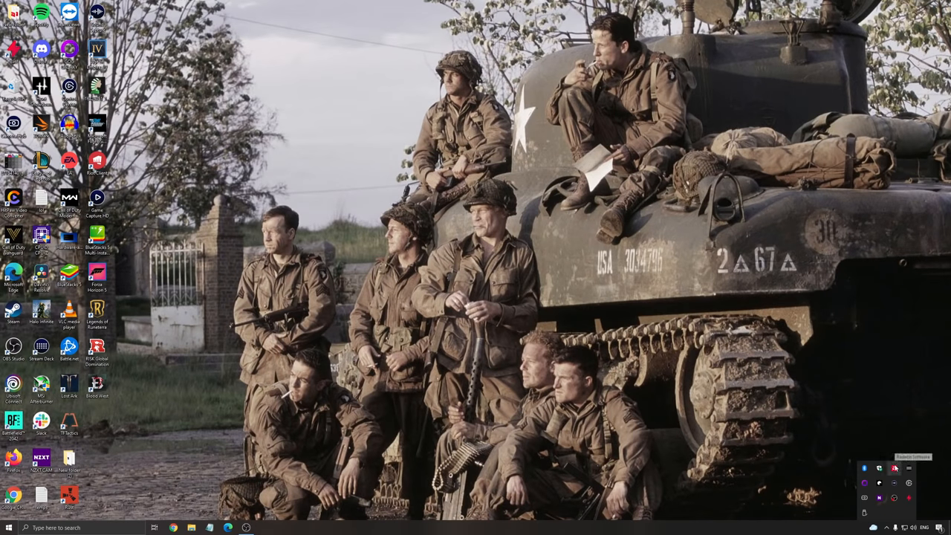
mouse_move(630, 361)
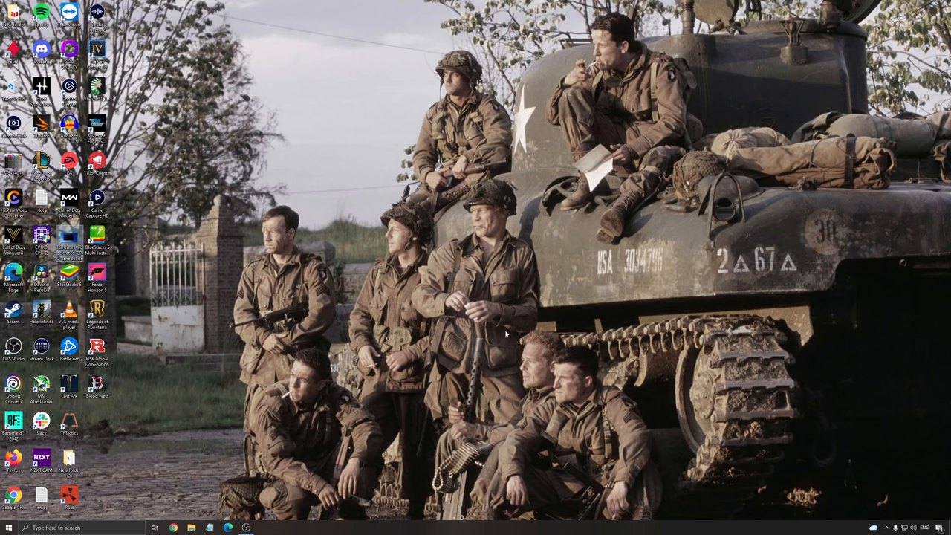
mouse_move(530, 327)
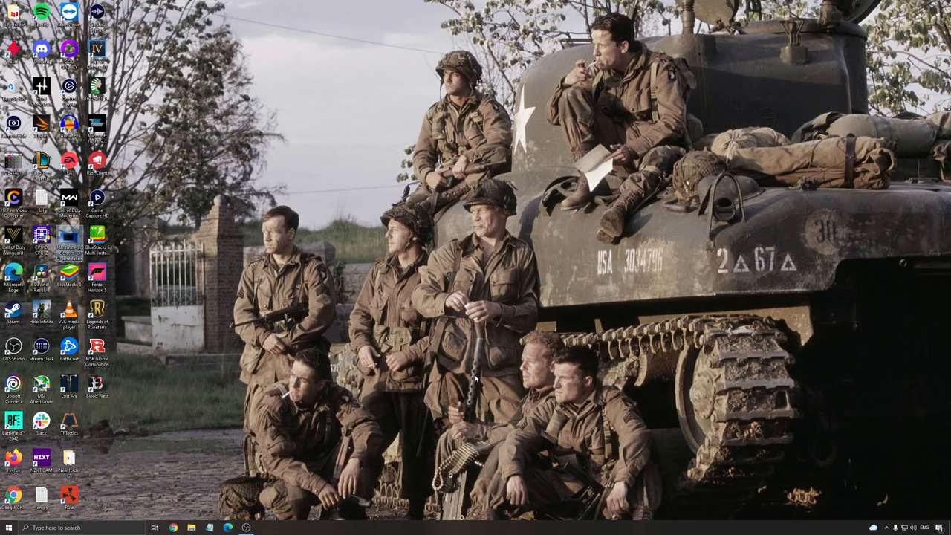
mouse_move(401, 384)
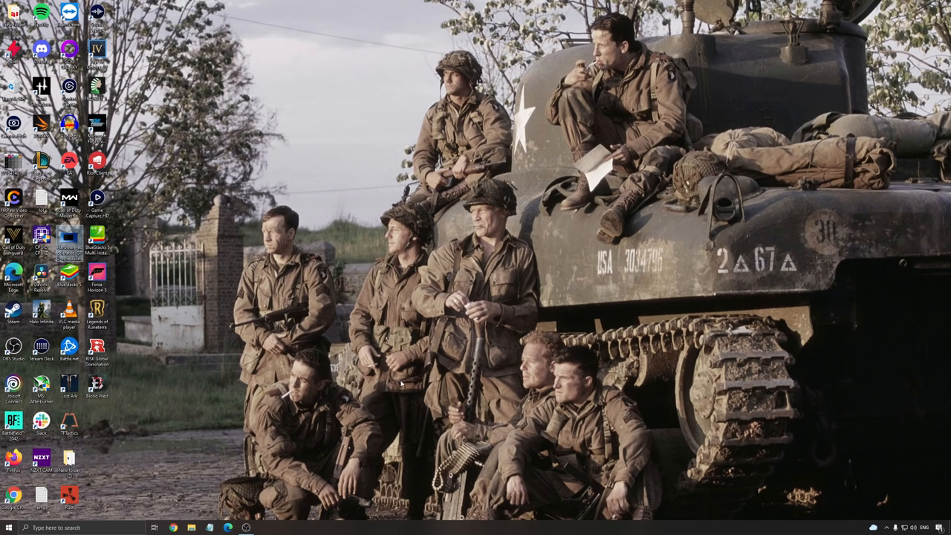
mouse_move(226, 488)
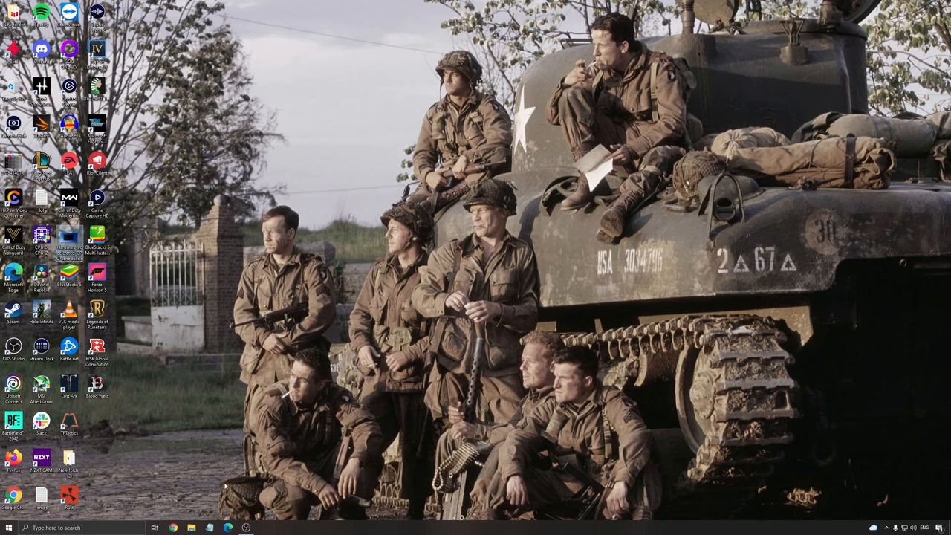
Reach Power Options via 'edit power plan', keep High performance and review its plan settings
type("edit power plan")
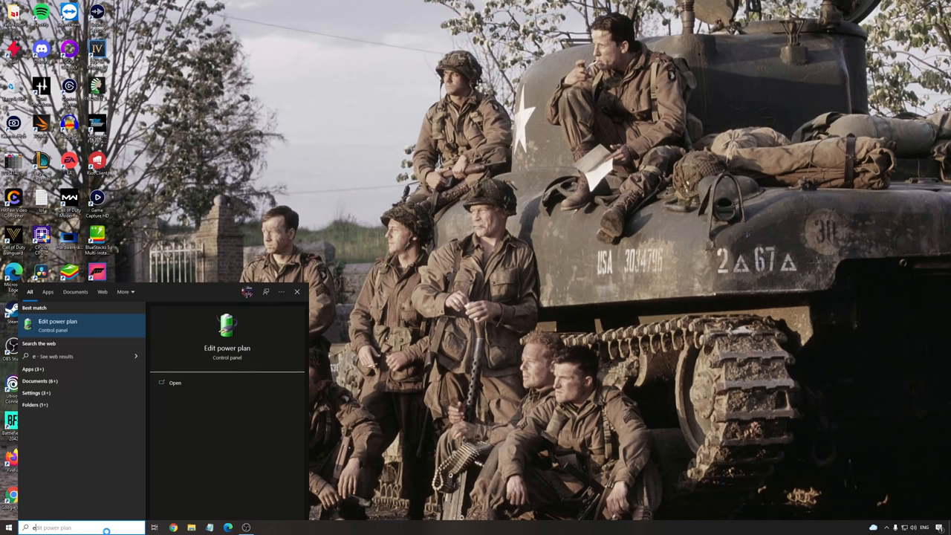
left_click(175, 383)
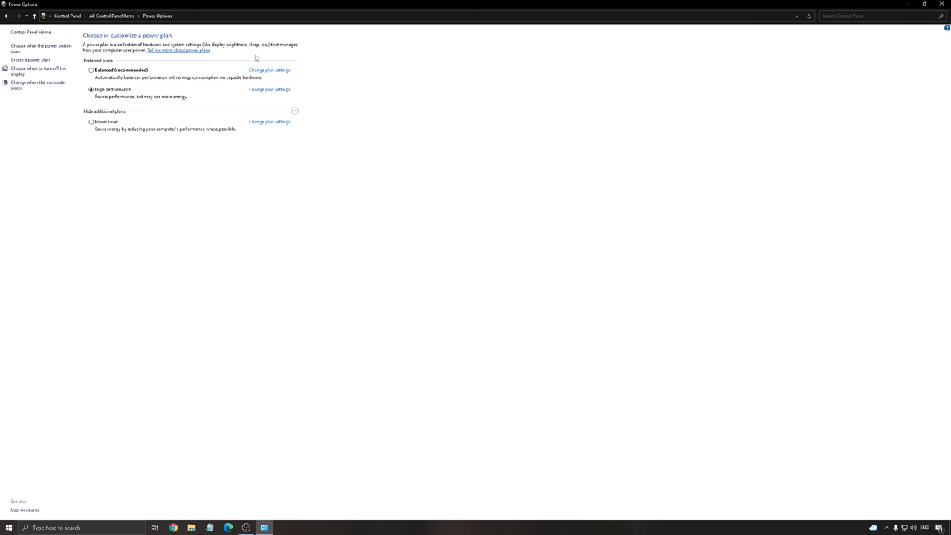
mouse_move(244, 92)
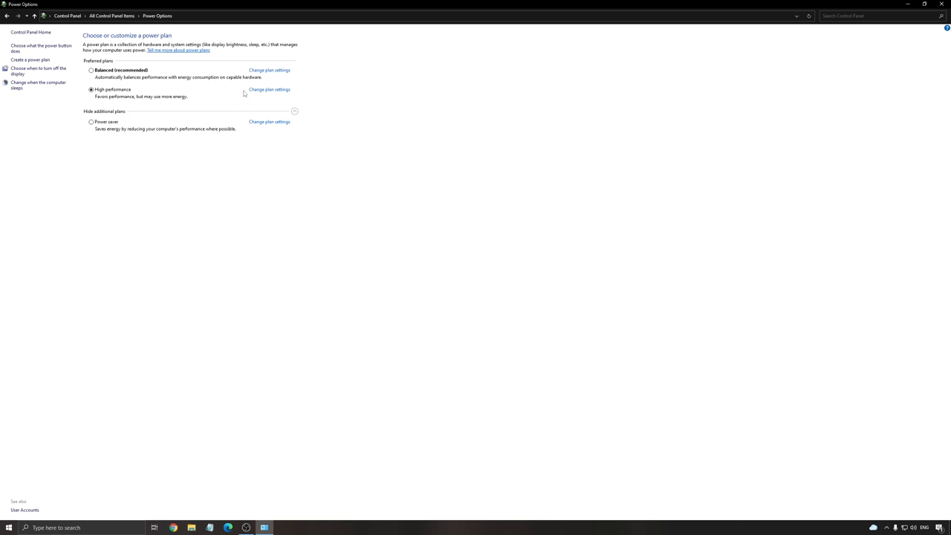
mouse_move(229, 101)
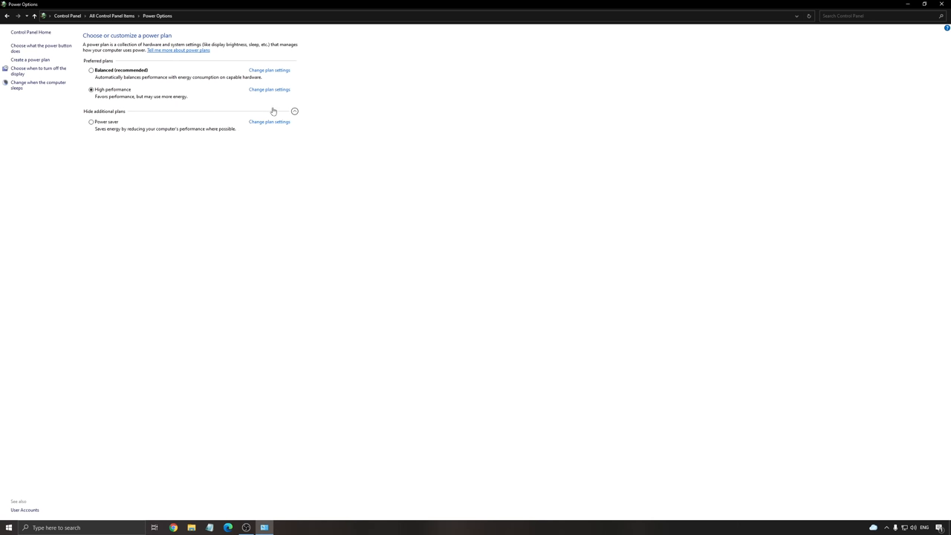
mouse_move(110, 128)
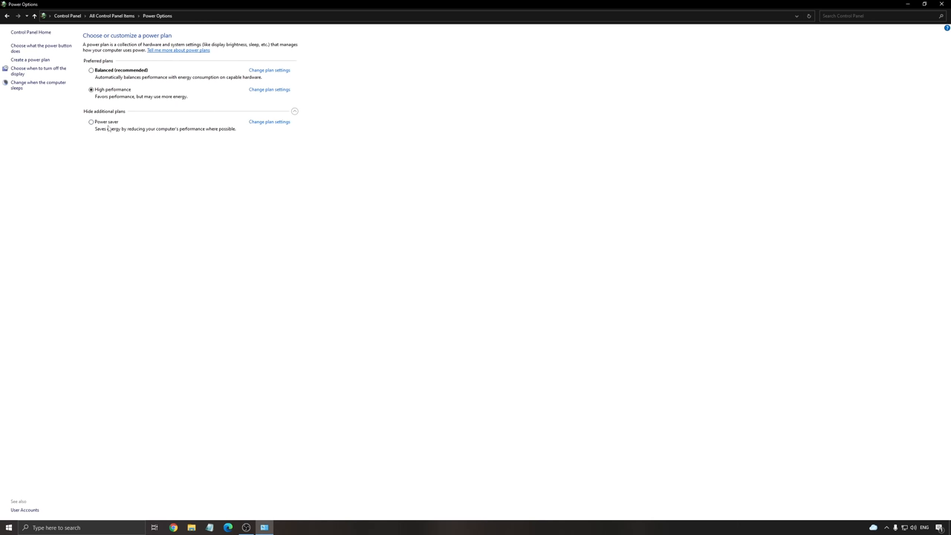
mouse_move(94, 154)
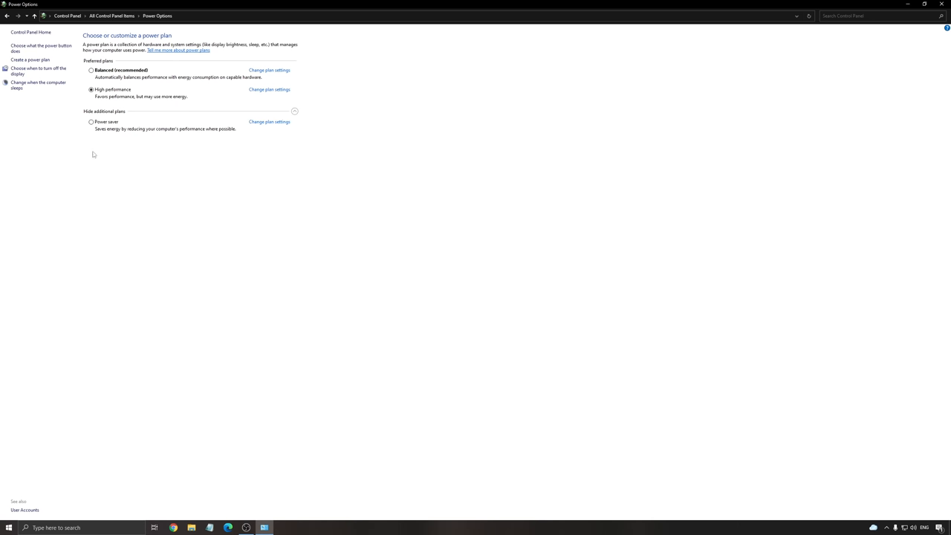
mouse_move(214, 166)
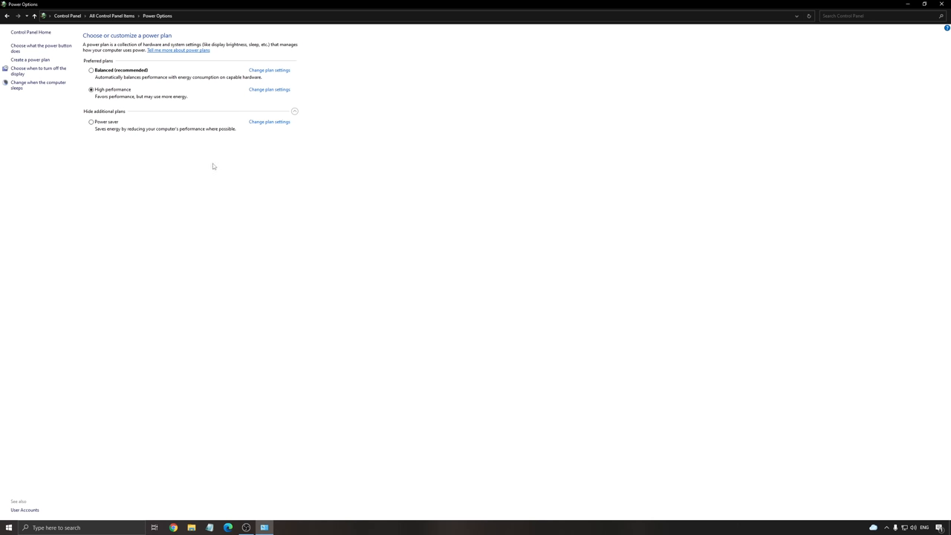
mouse_move(176, 79)
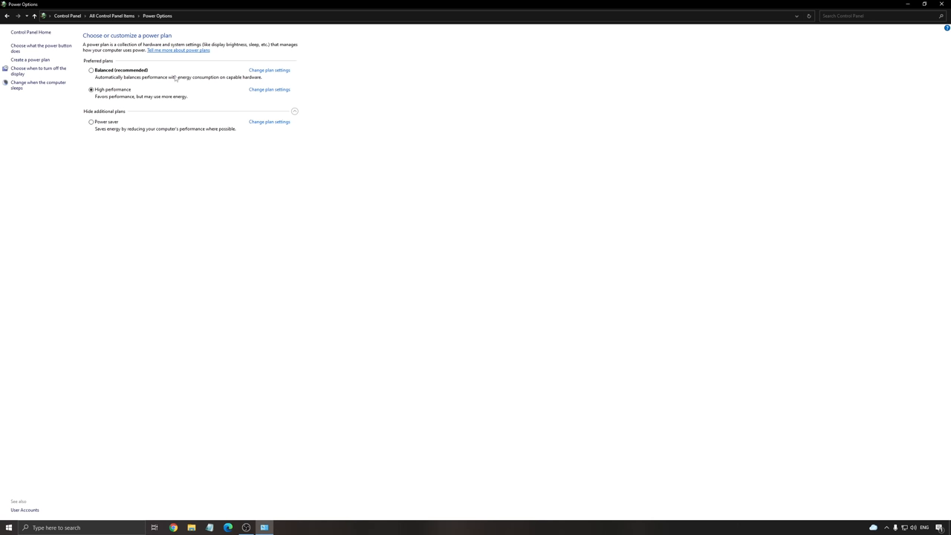
mouse_move(90, 212)
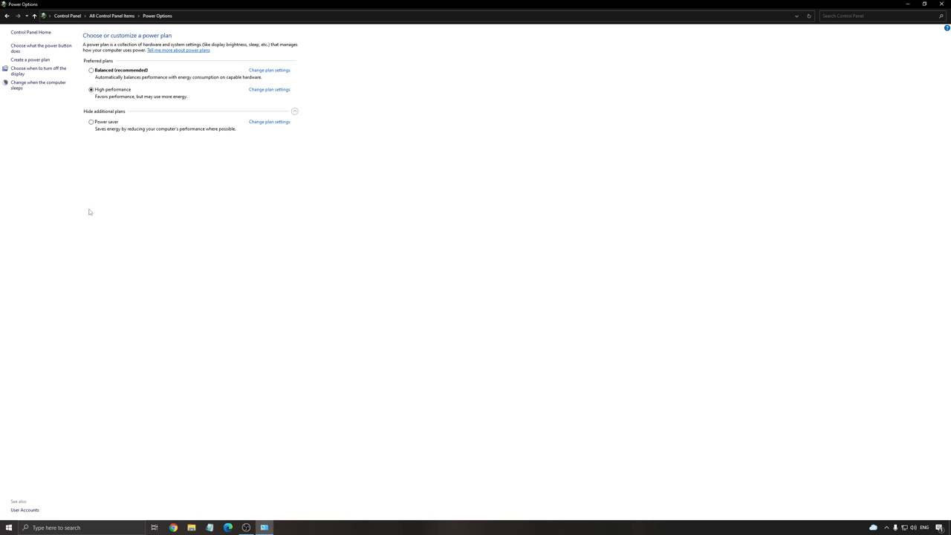
mouse_move(176, 132)
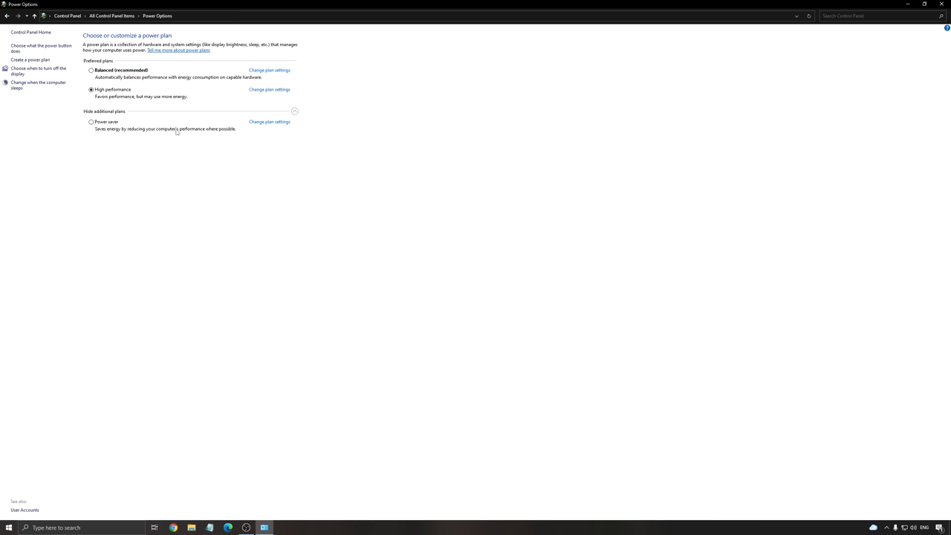
left_click(269, 89)
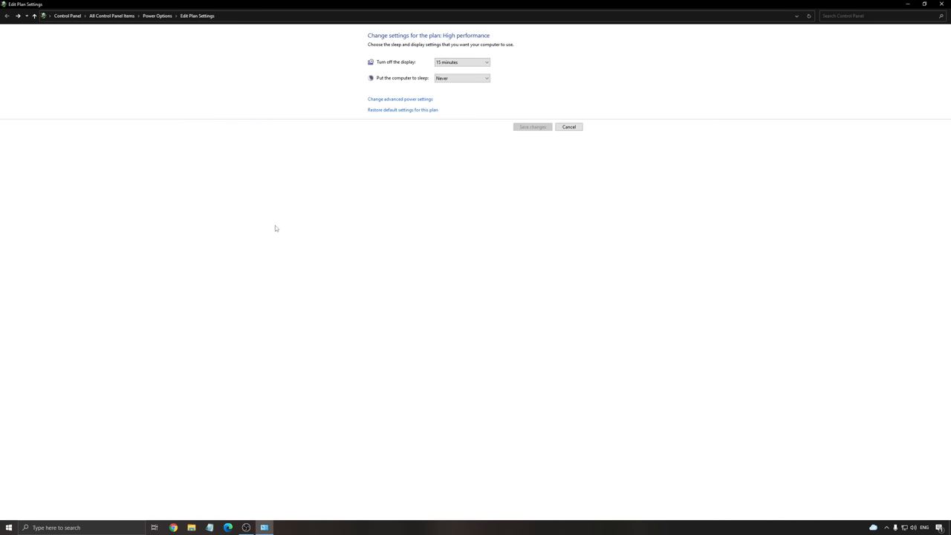
left_click(569, 126)
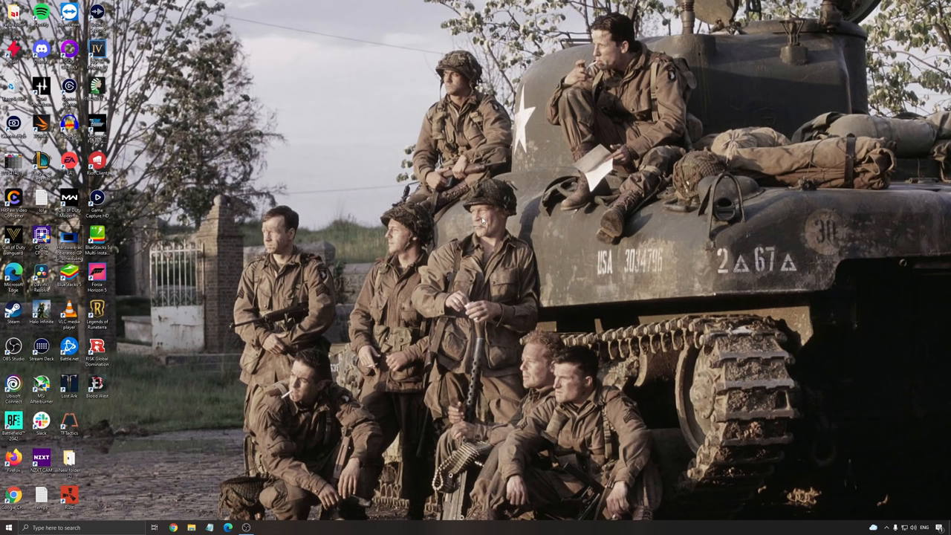
mouse_move(430, 271)
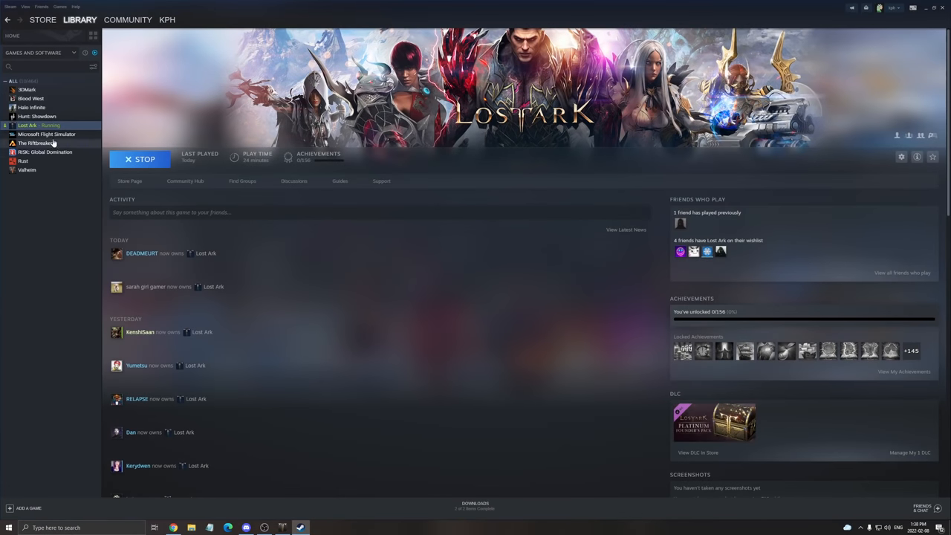
Browse Lost Ark's Local Files from its Steam properties to reach the install folder
right_click(26, 124)
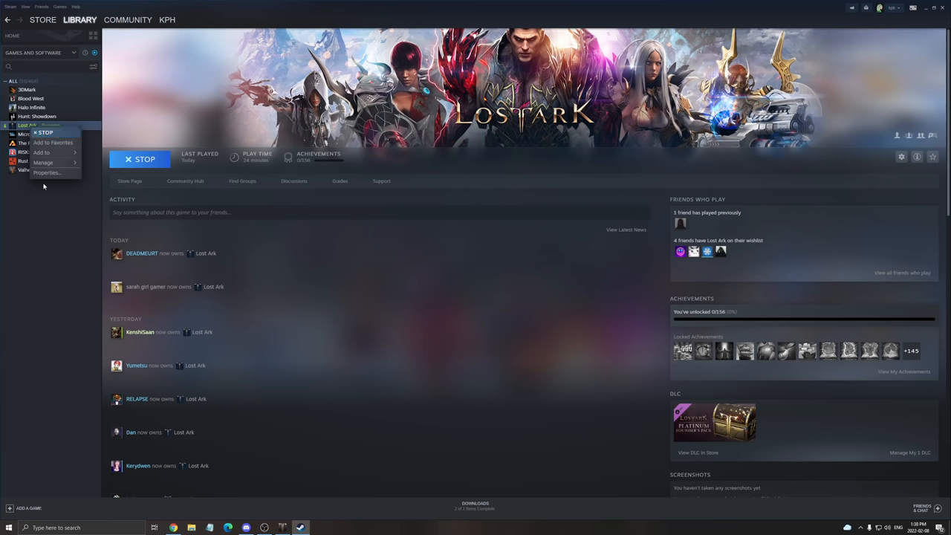
left_click(48, 172)
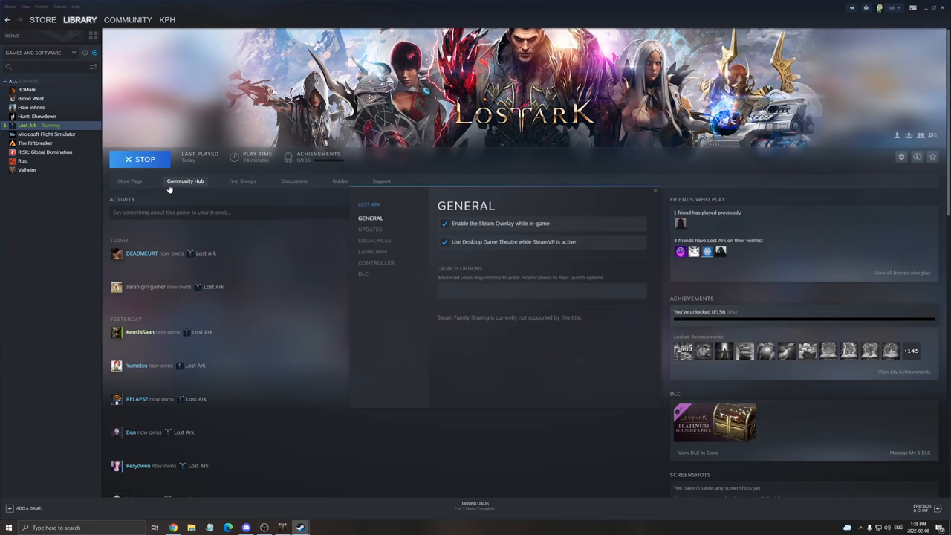
left_click(375, 241)
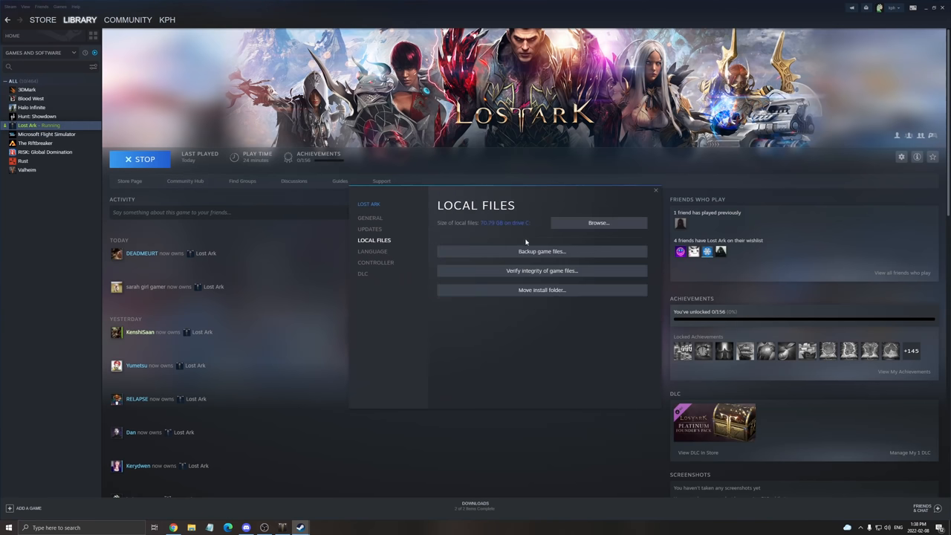
left_click(597, 223)
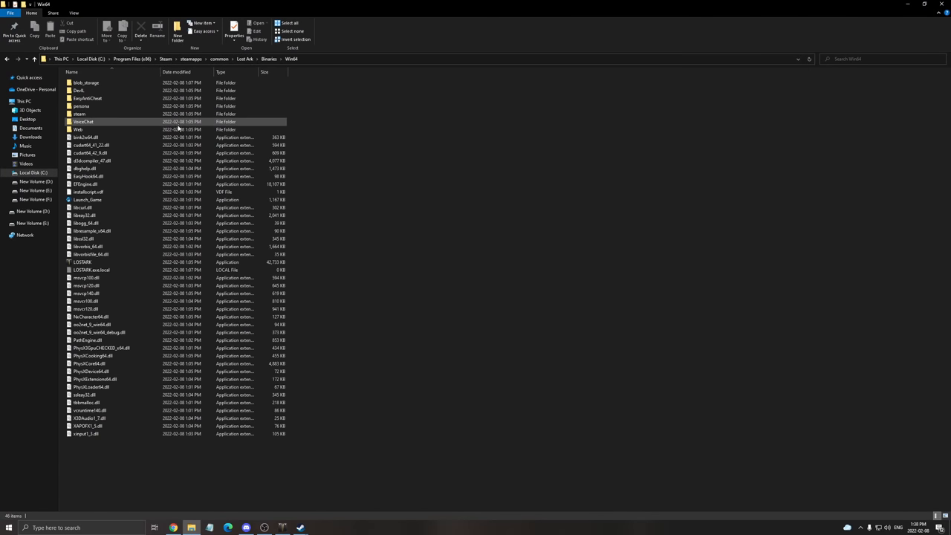
Apply the Compatibility options to LOSTARK.exe and confirm its properties with OK
left_click(83, 262)
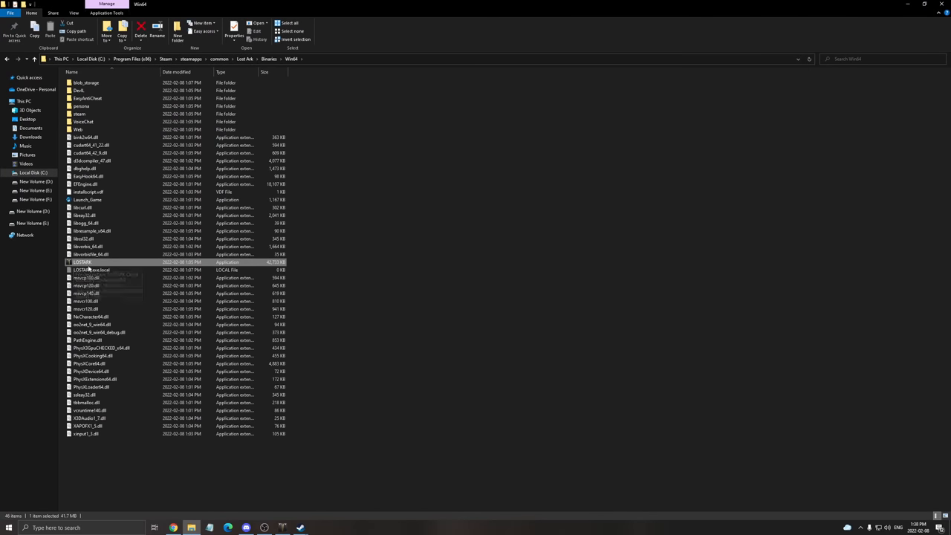
right_click(82, 262)
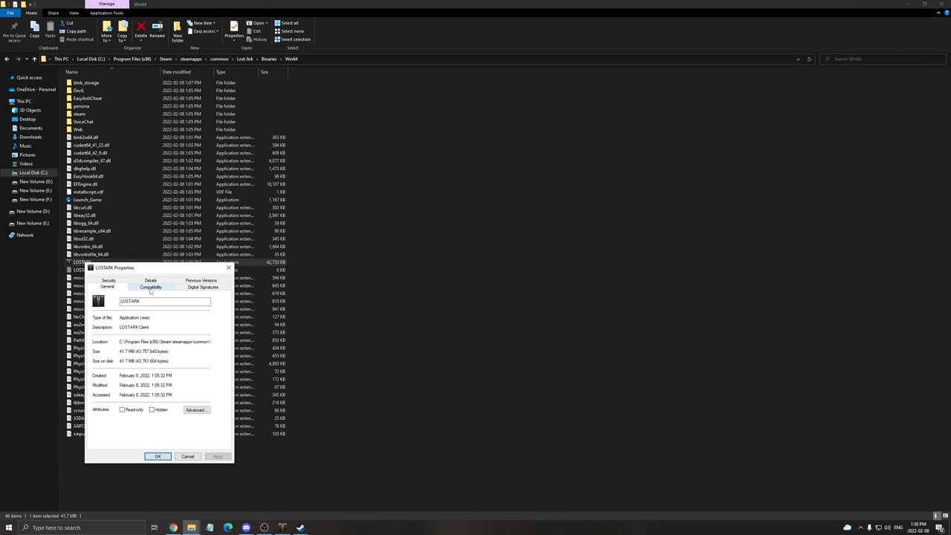
left_click(150, 287)
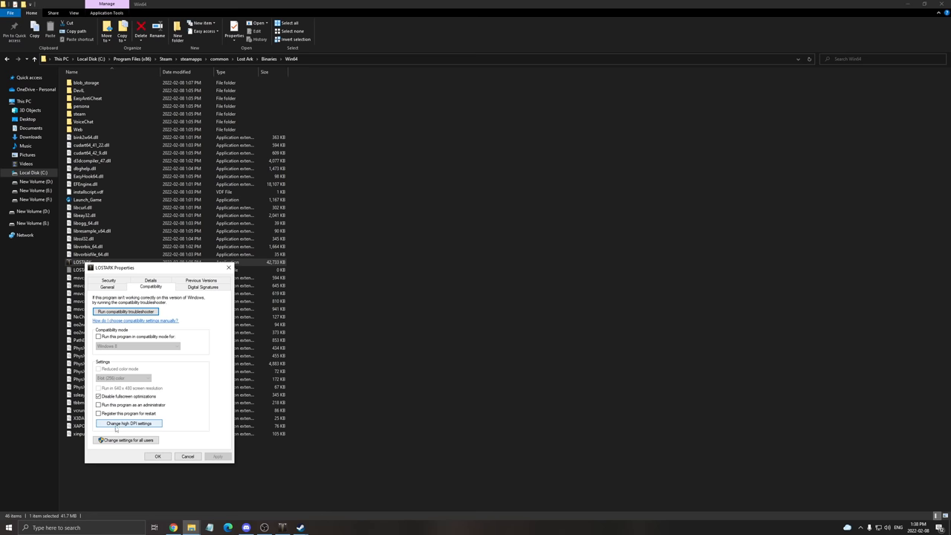
left_click(128, 422)
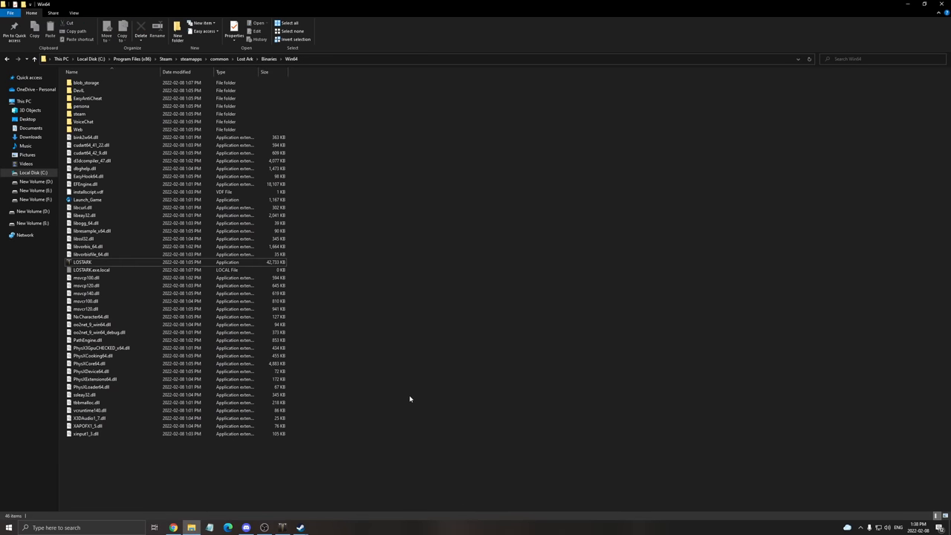
mouse_move(389, 365)
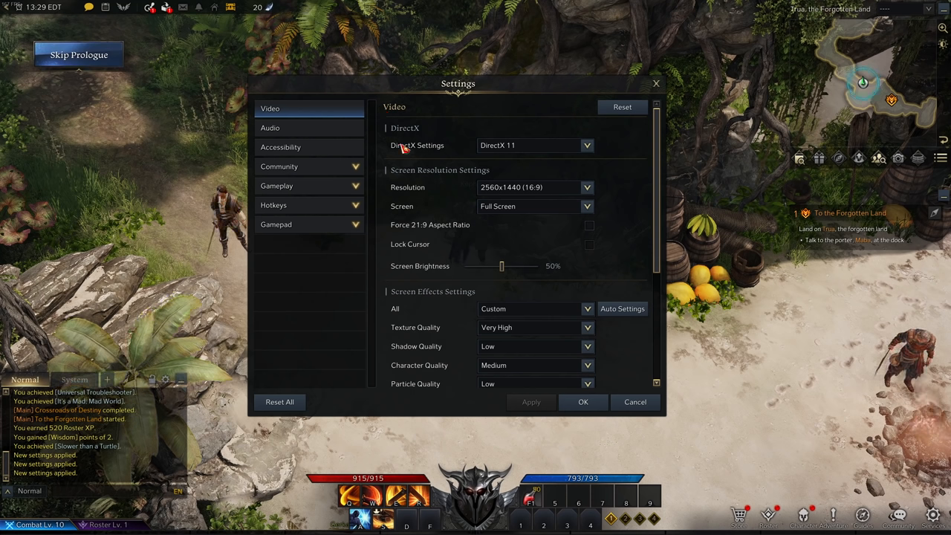
mouse_move(401, 153)
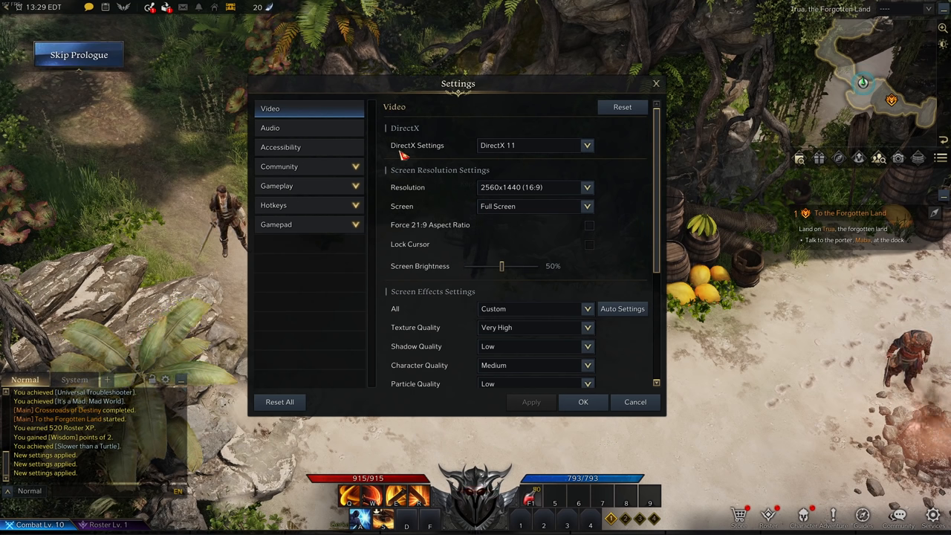
left_click(586, 146)
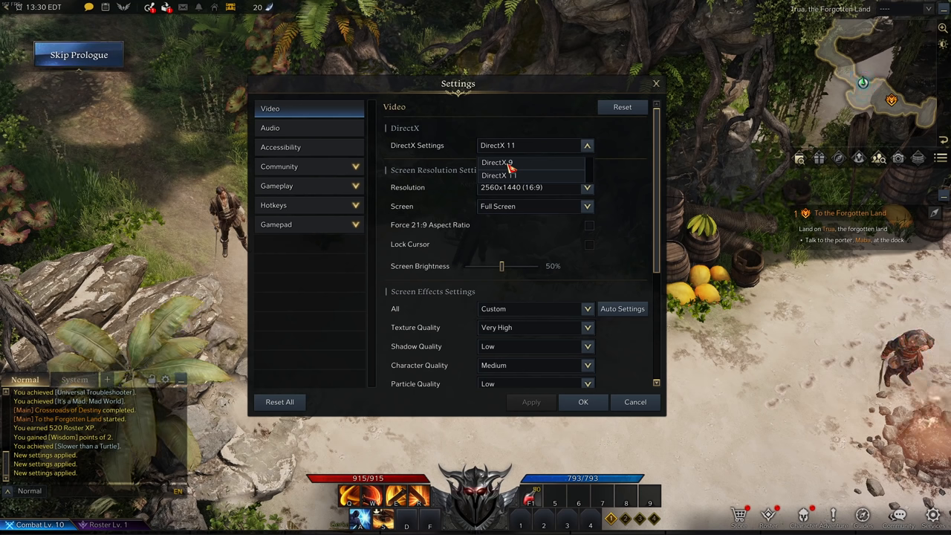
left_click(498, 175)
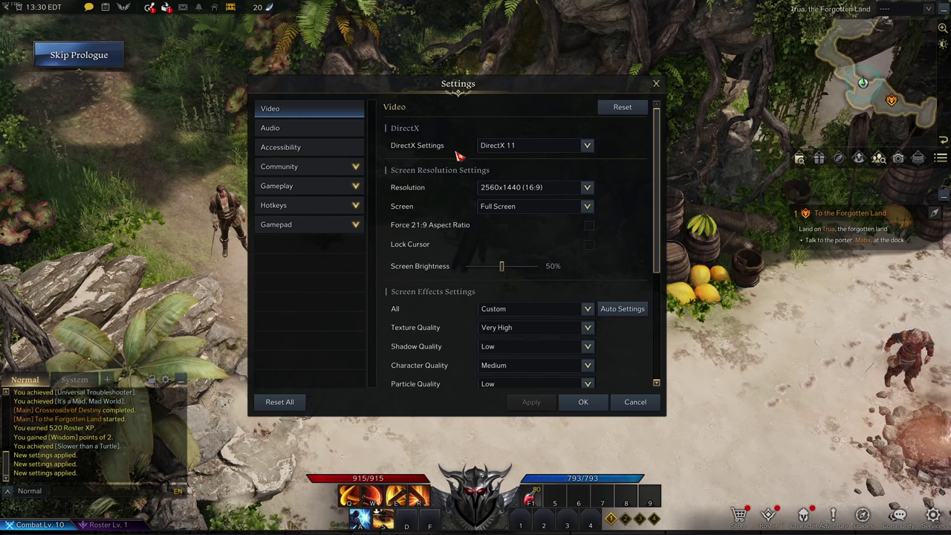
mouse_move(497, 122)
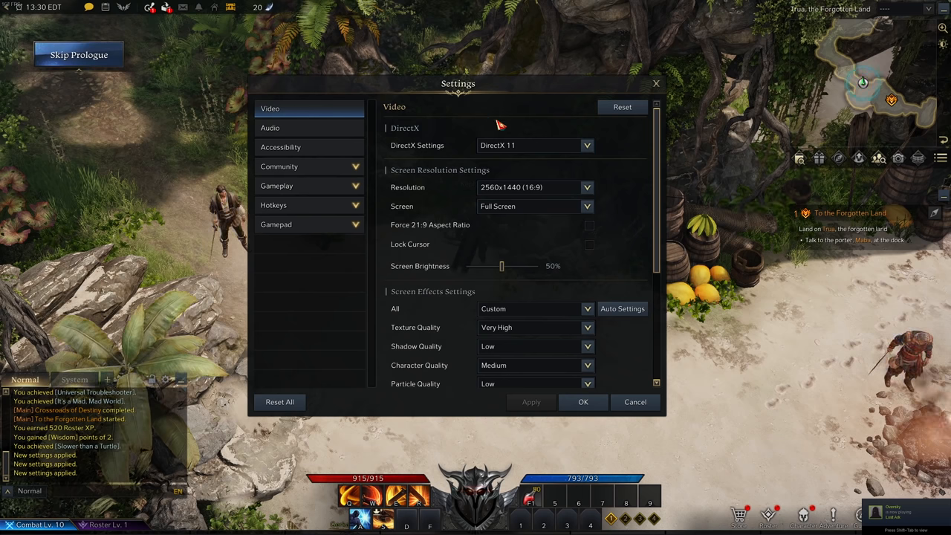
mouse_move(597, 185)
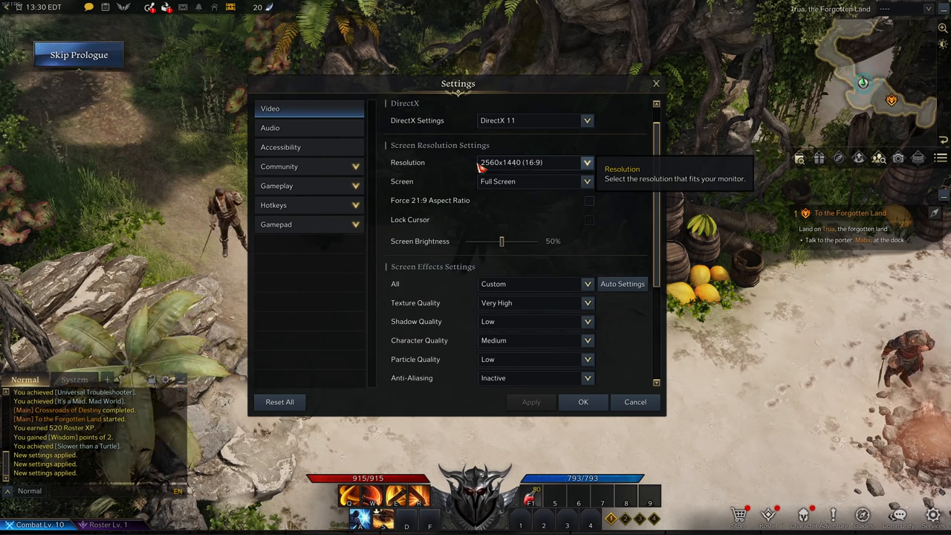
mouse_move(528, 181)
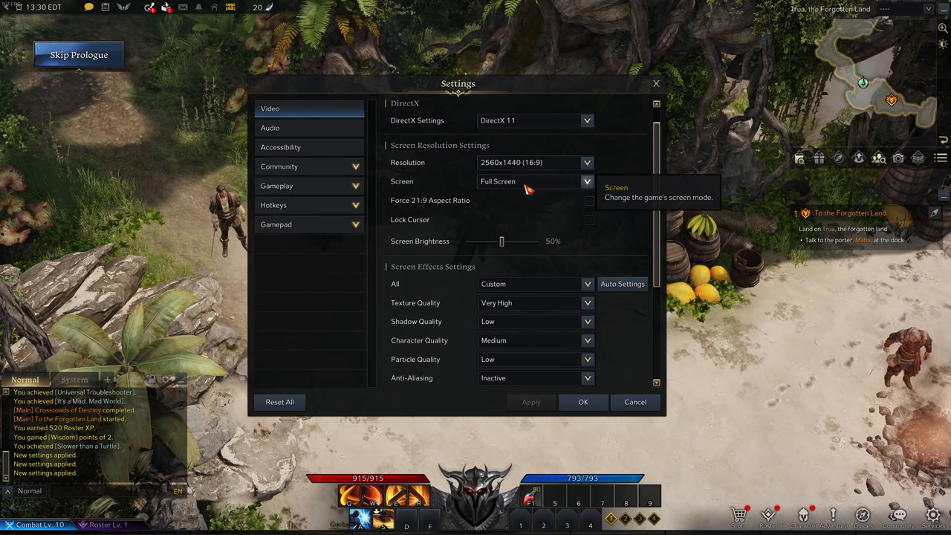
left_click(585, 181)
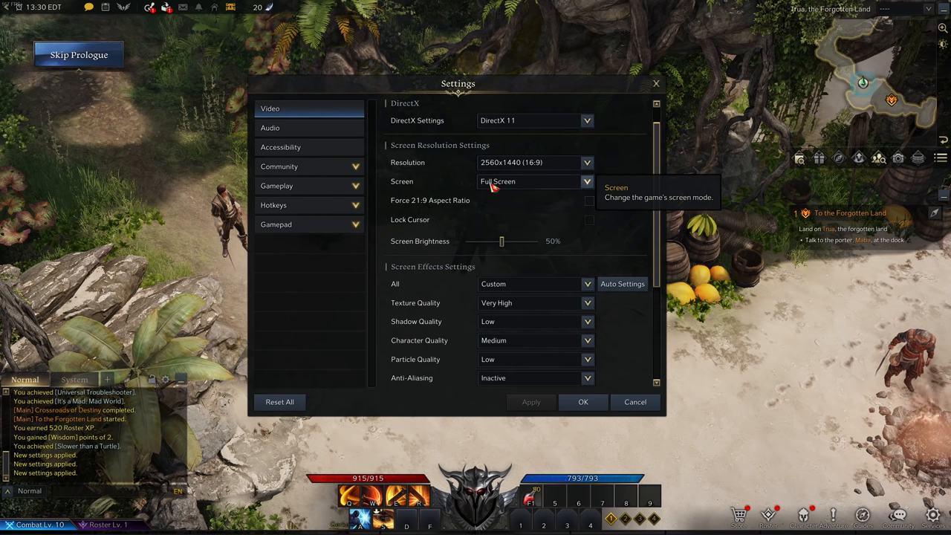
left_click(587, 181)
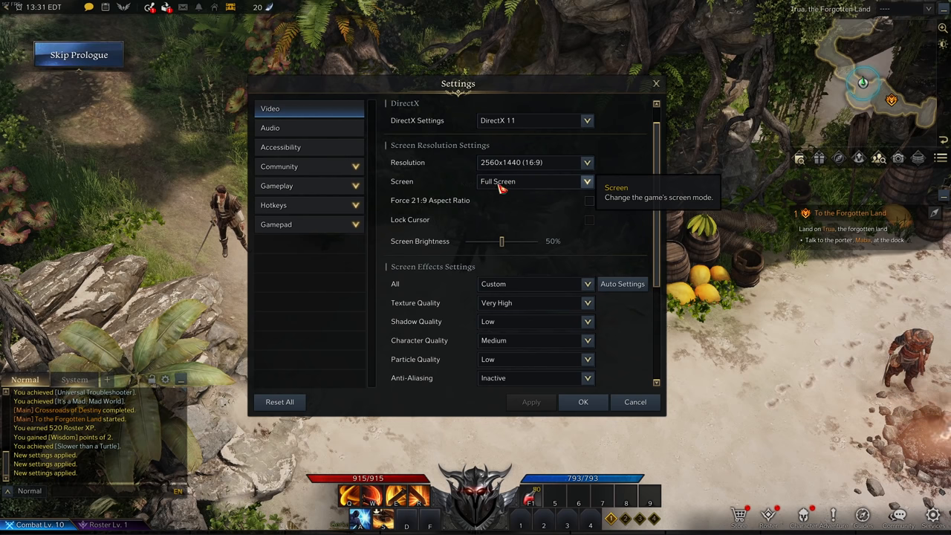
mouse_move(532, 275)
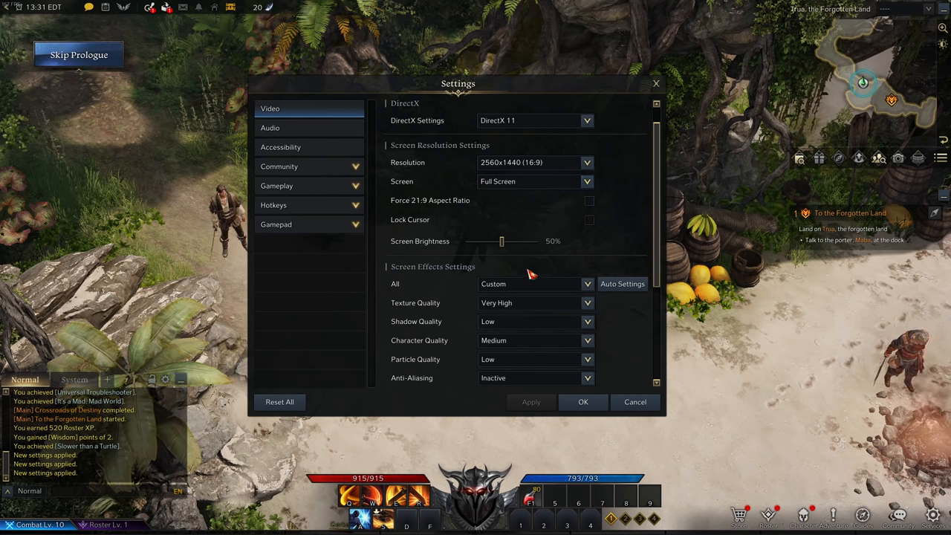
mouse_move(393, 184)
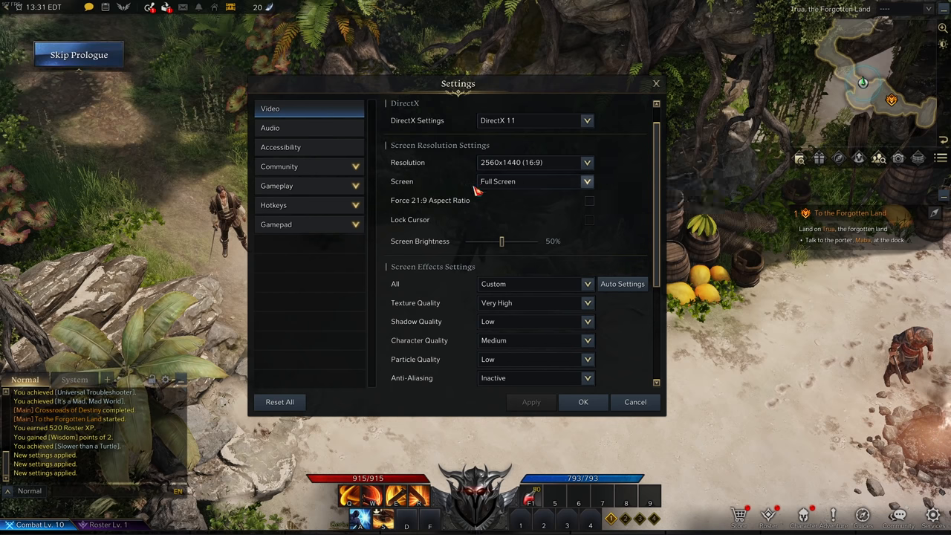
scroll("down", 3)
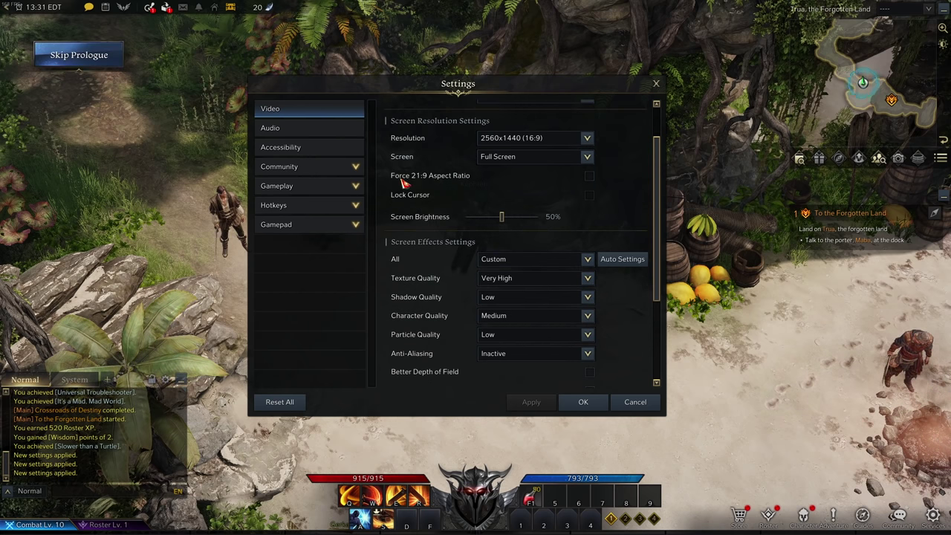
mouse_move(588, 175)
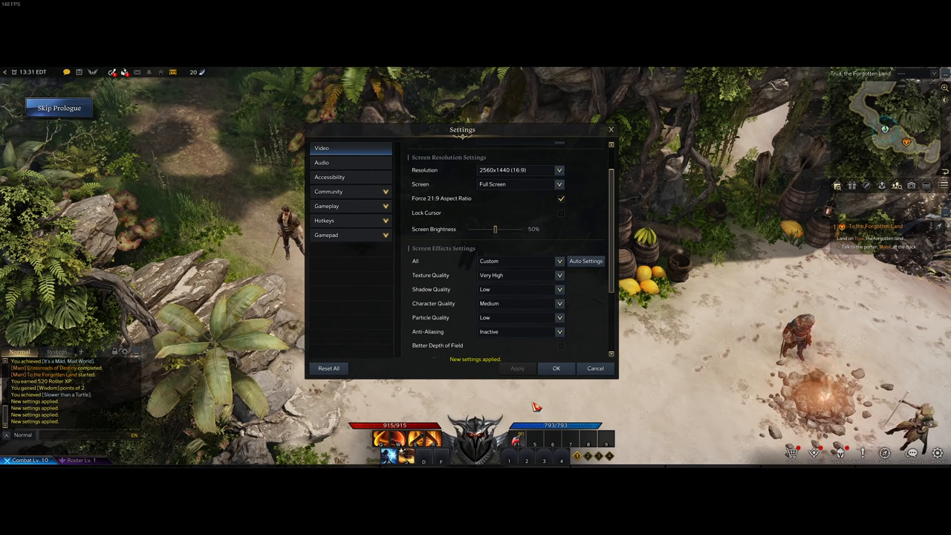
mouse_move(455, 52)
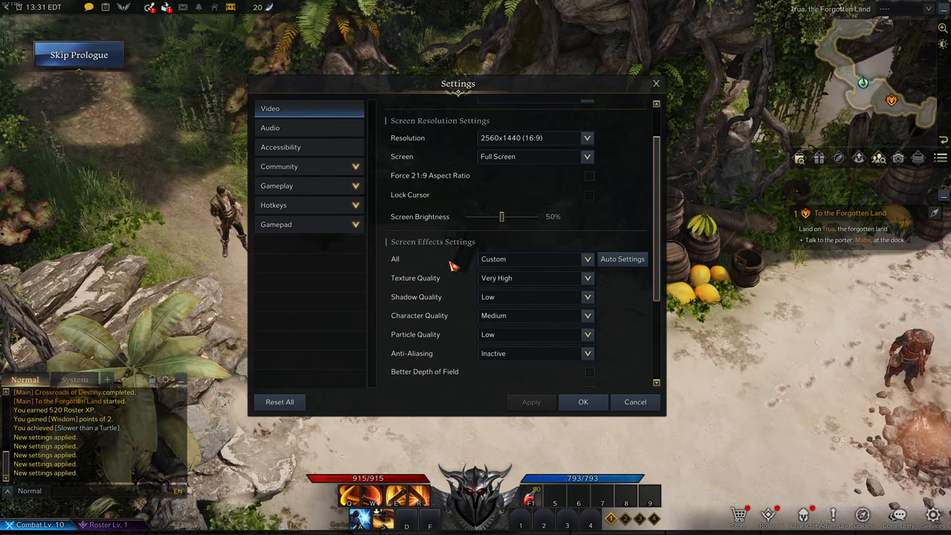
scroll("down", 3)
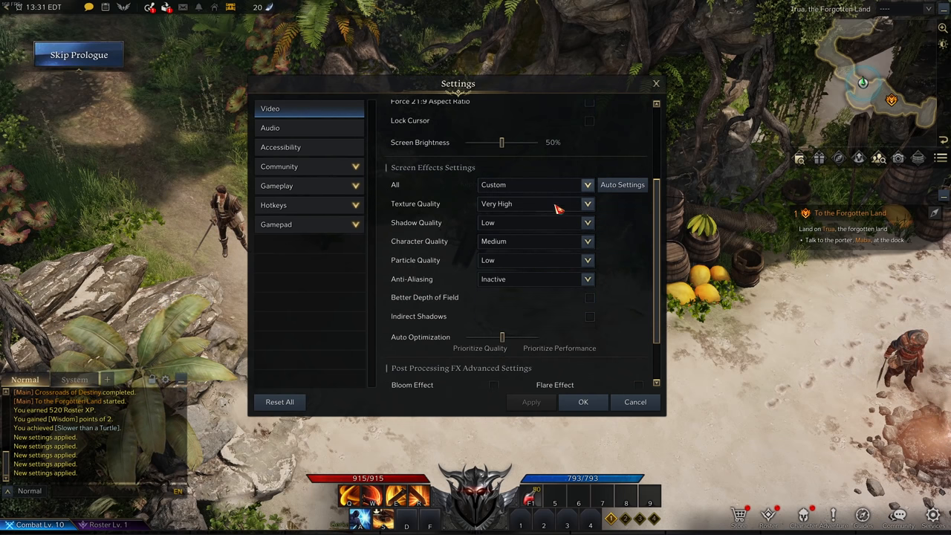
scroll("down", 3)
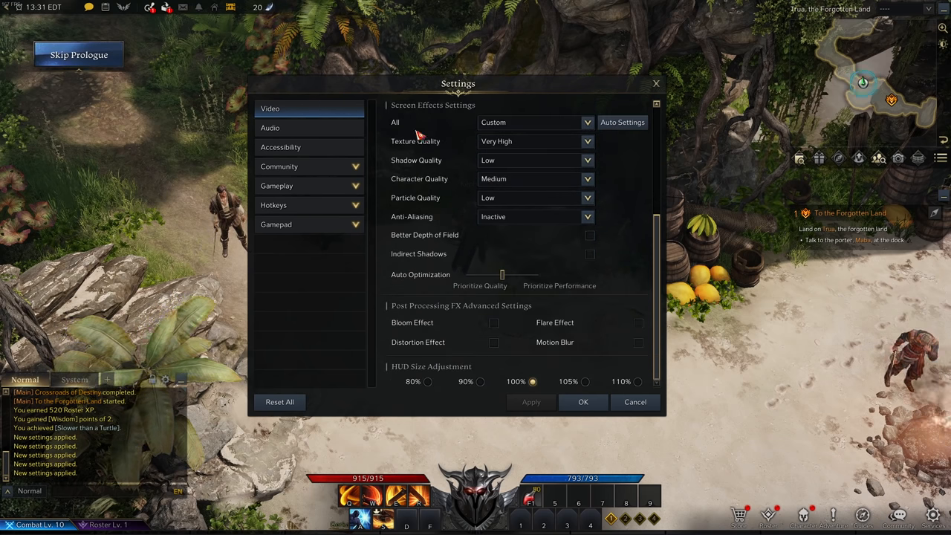
left_click(588, 141)
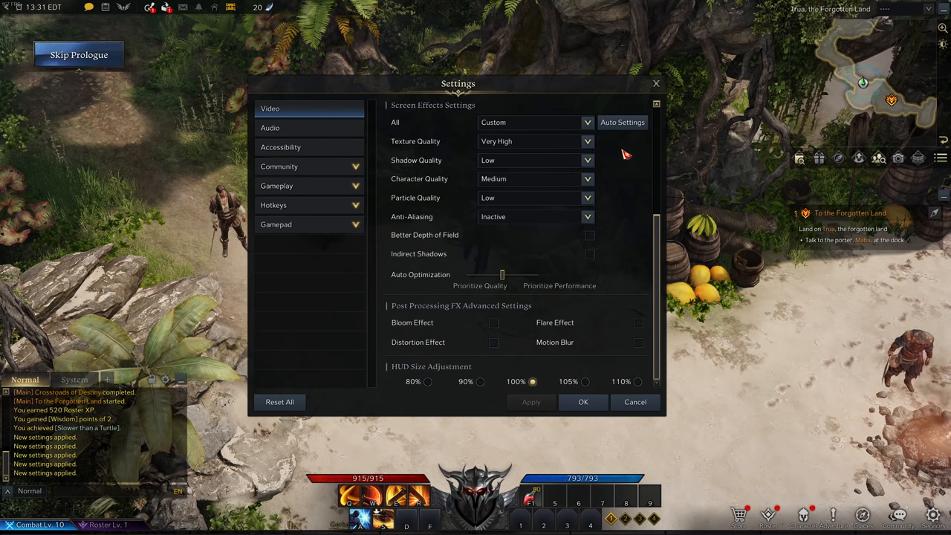
left_click(587, 141)
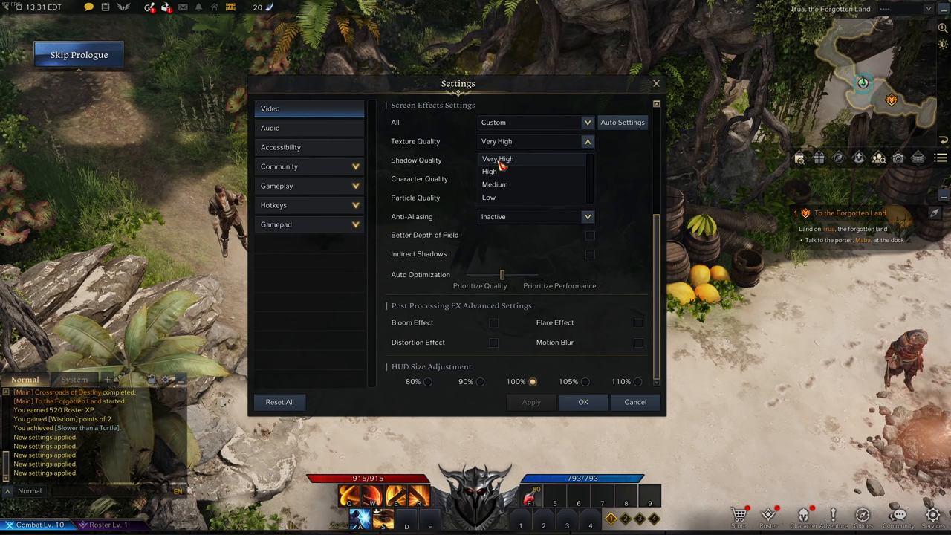
mouse_move(515, 176)
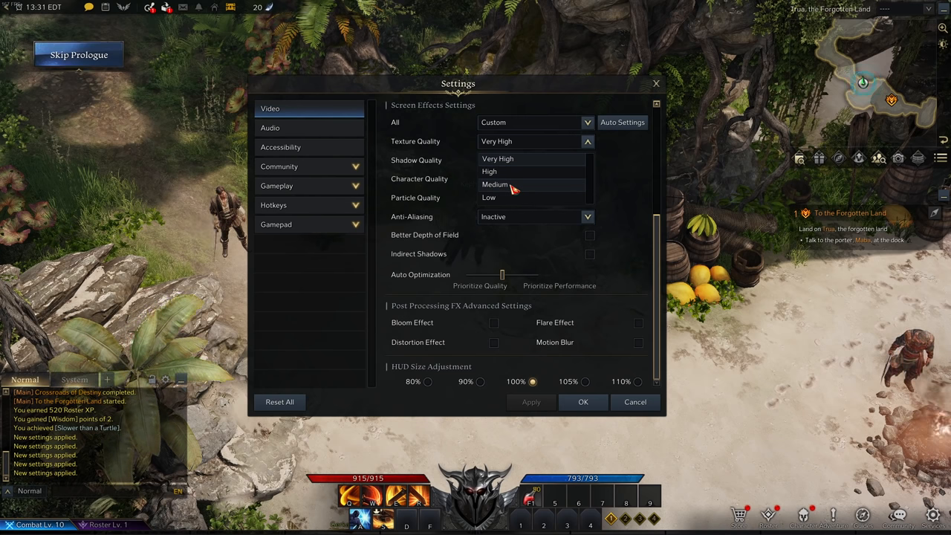
mouse_move(627, 172)
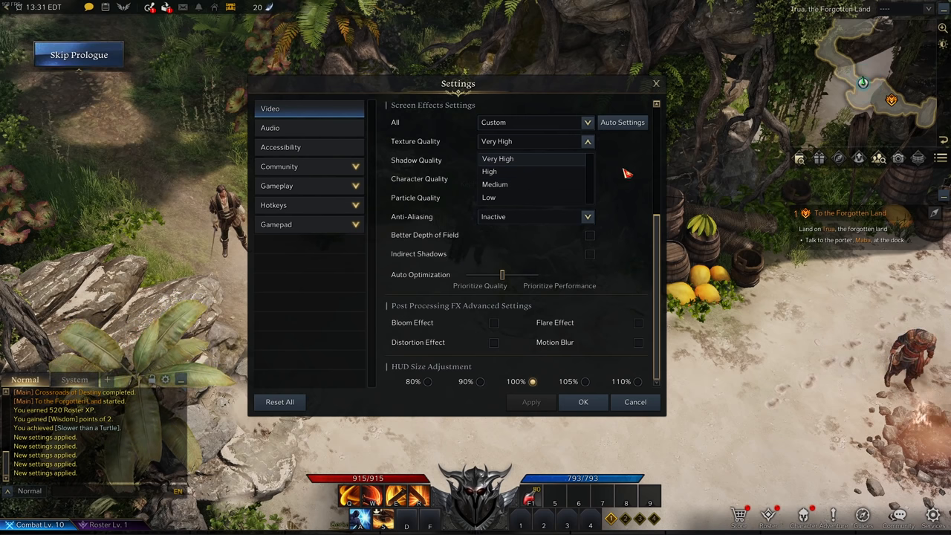
left_click(487, 196)
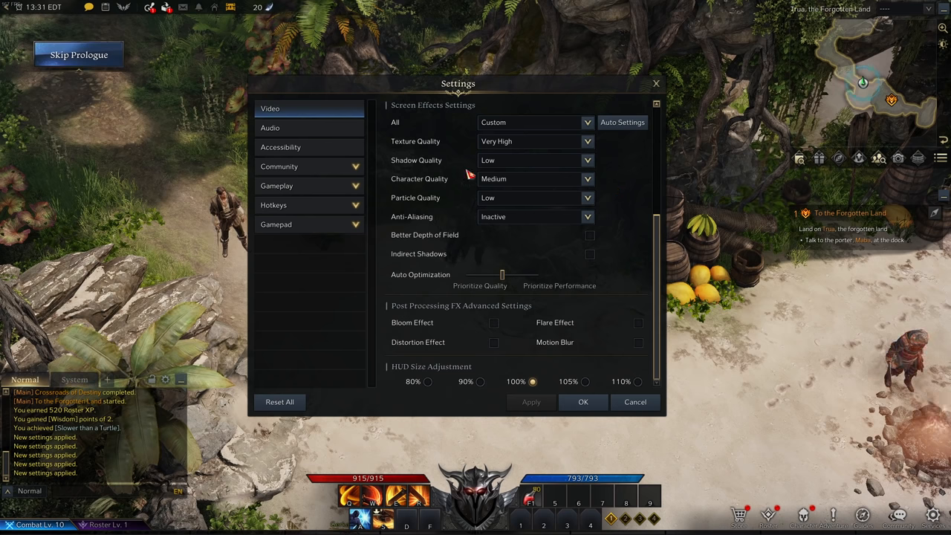
left_click(587, 160)
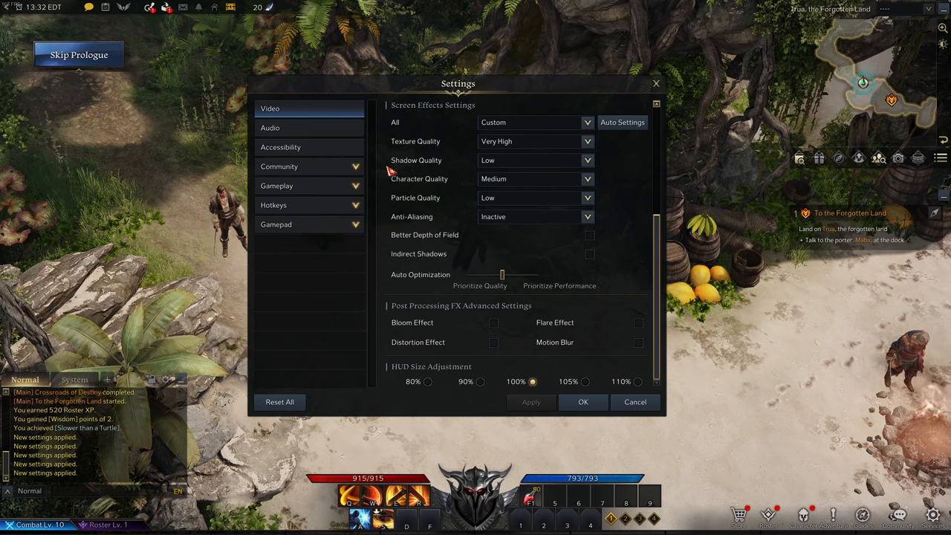
mouse_move(493, 165)
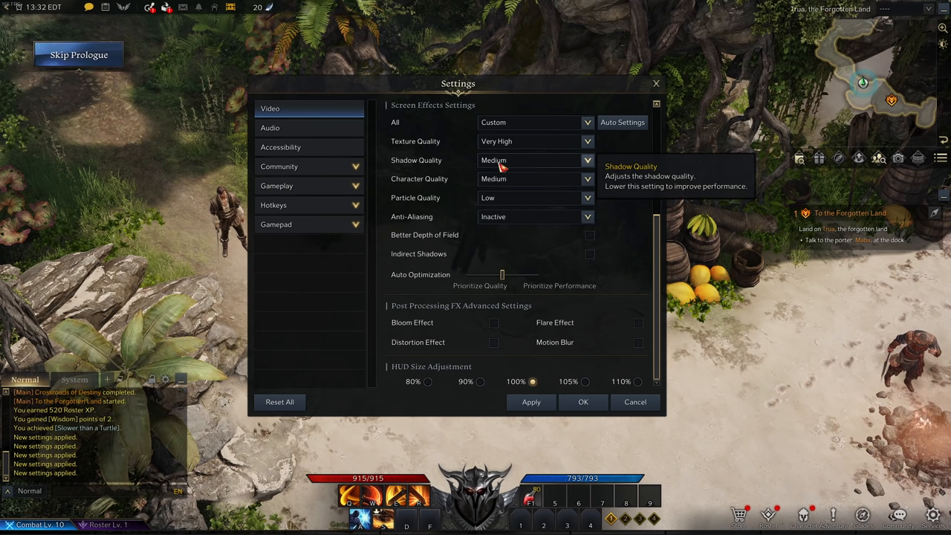
Set Shadow Quality and Character Quality both to Medium in the Video settings
left_click(587, 160)
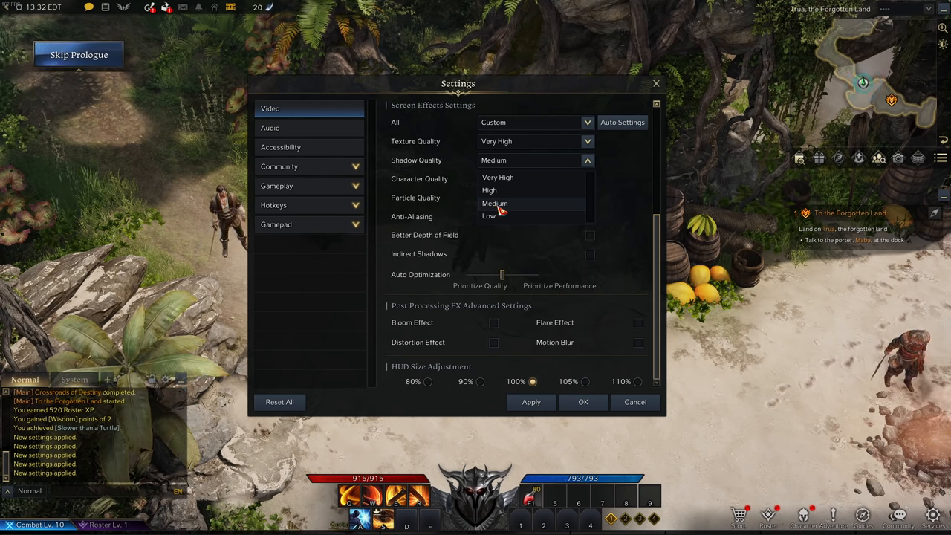
left_click(495, 202)
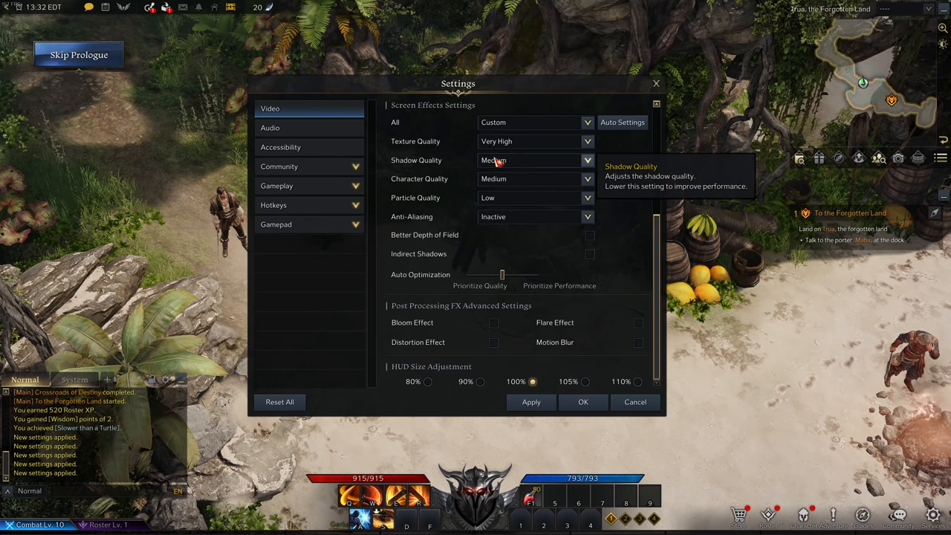
mouse_move(416, 191)
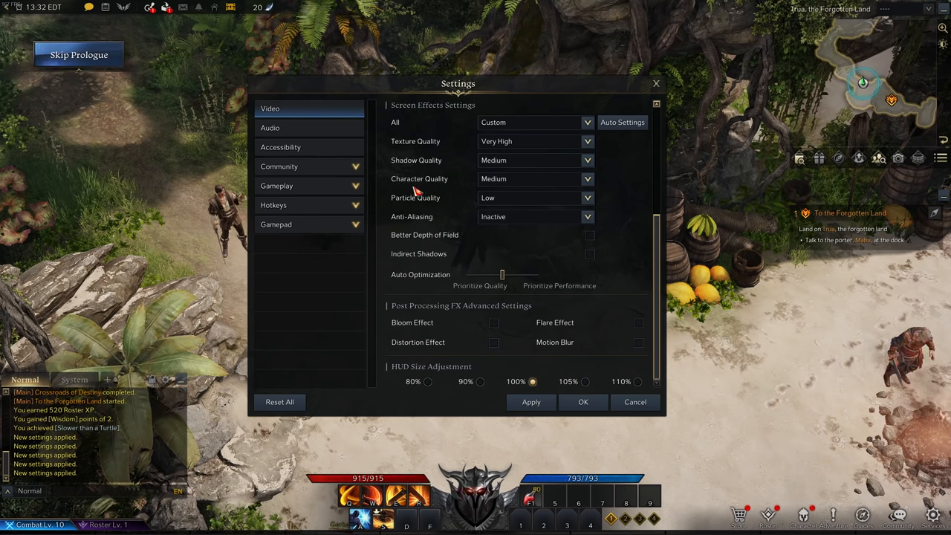
mouse_move(532, 181)
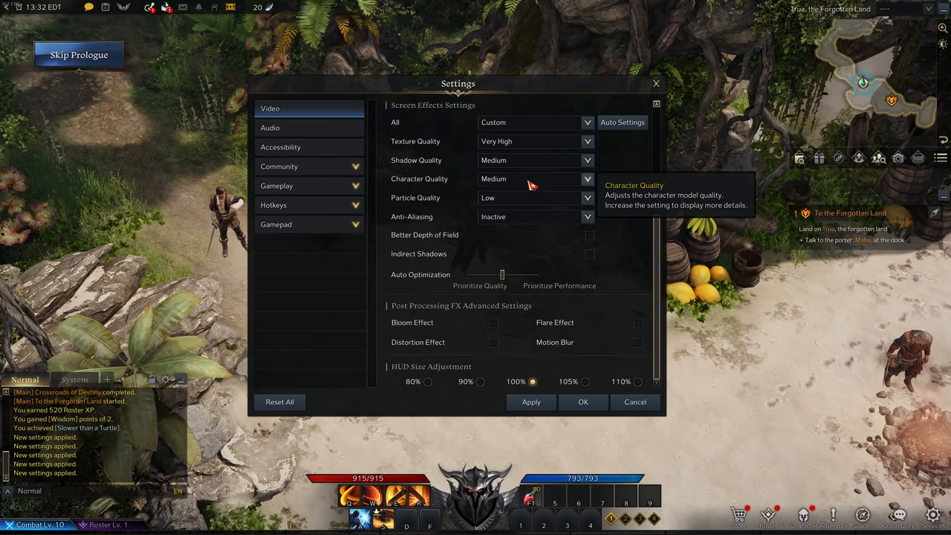
left_click(587, 178)
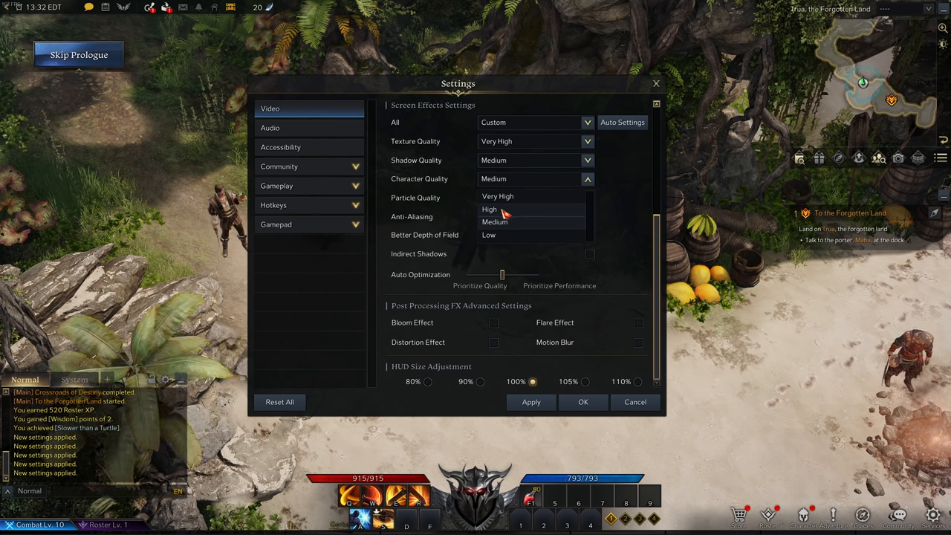
mouse_move(491, 236)
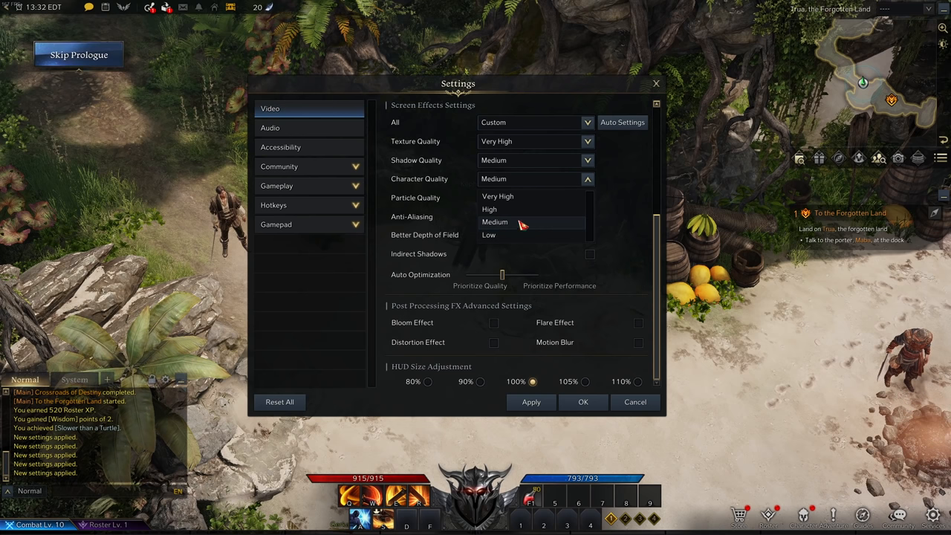
left_click(488, 235)
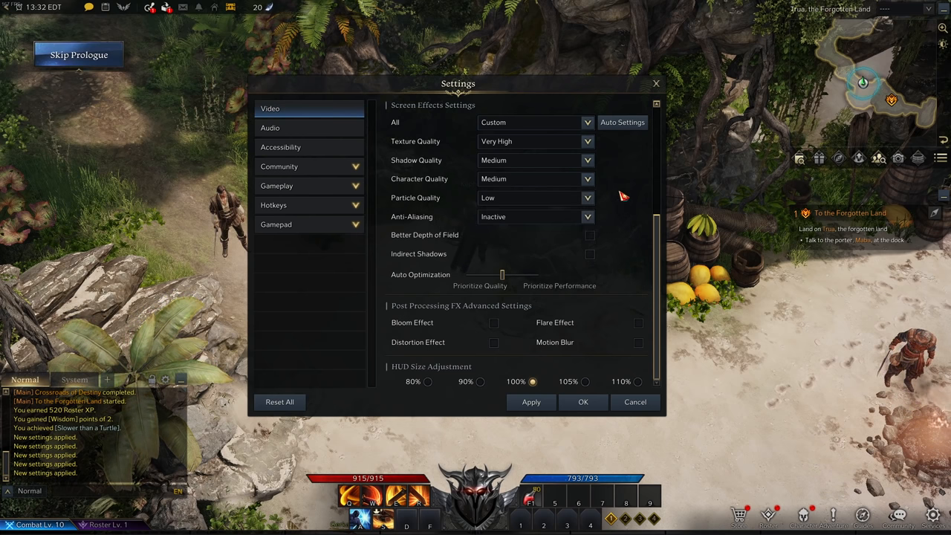
mouse_move(498, 202)
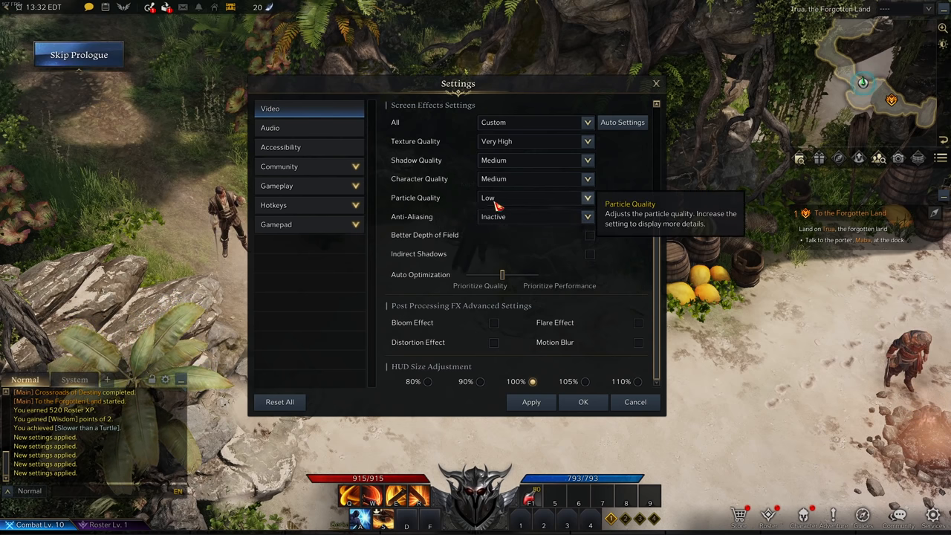
left_click(588, 196)
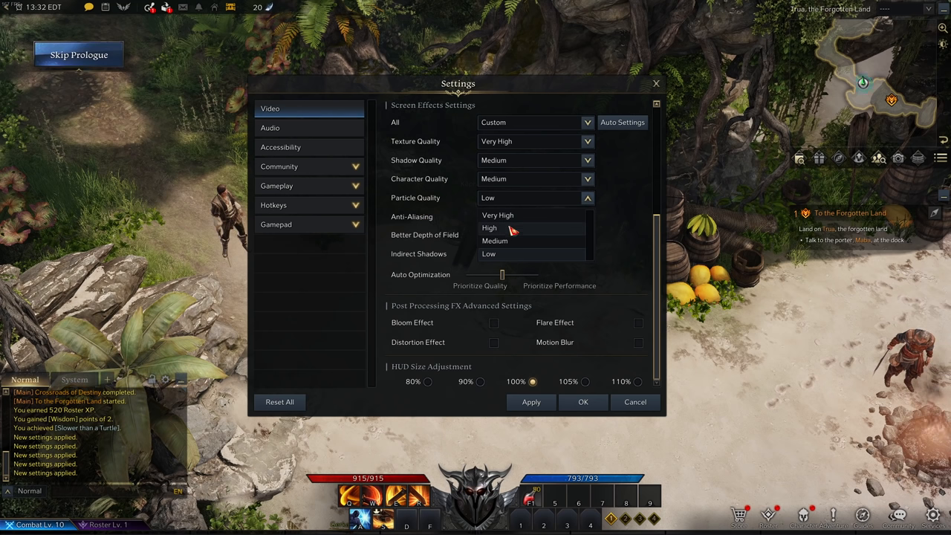
mouse_move(496, 256)
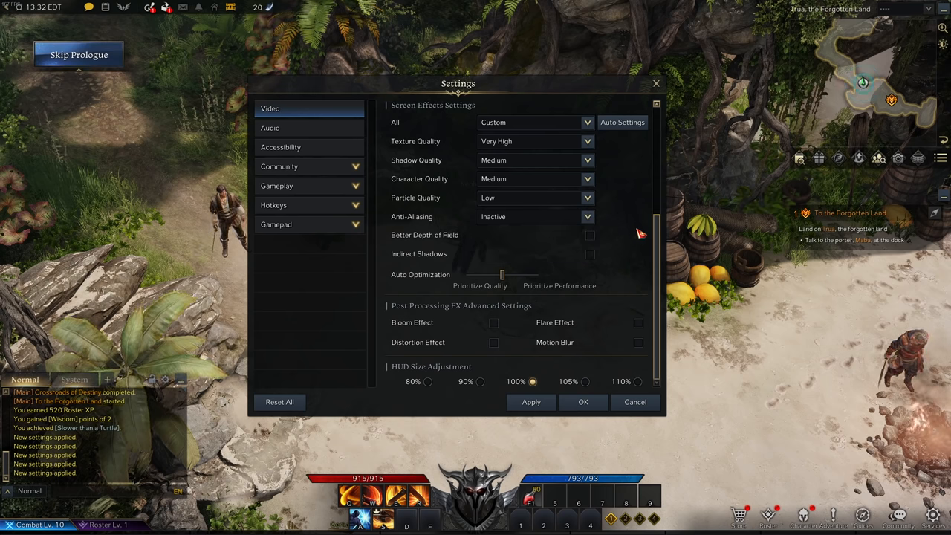
mouse_move(513, 252)
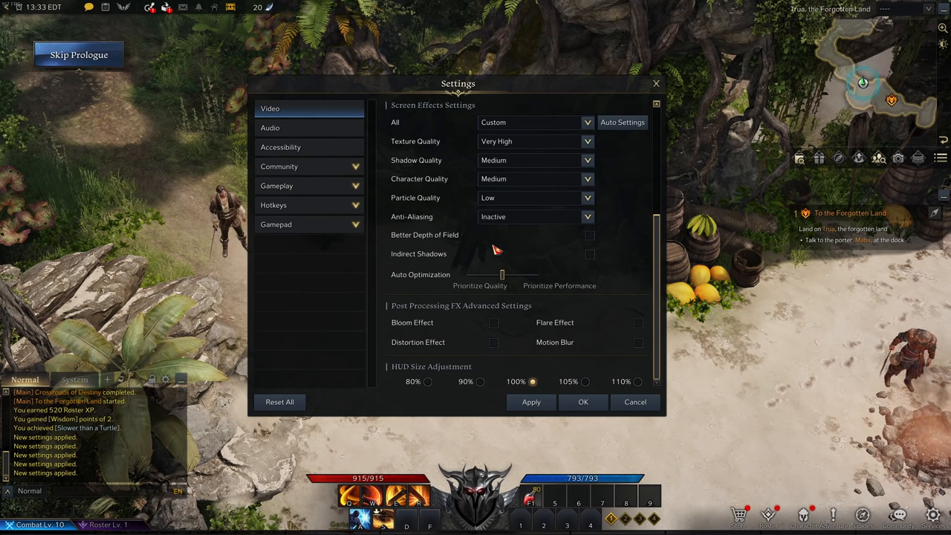
left_click(587, 198)
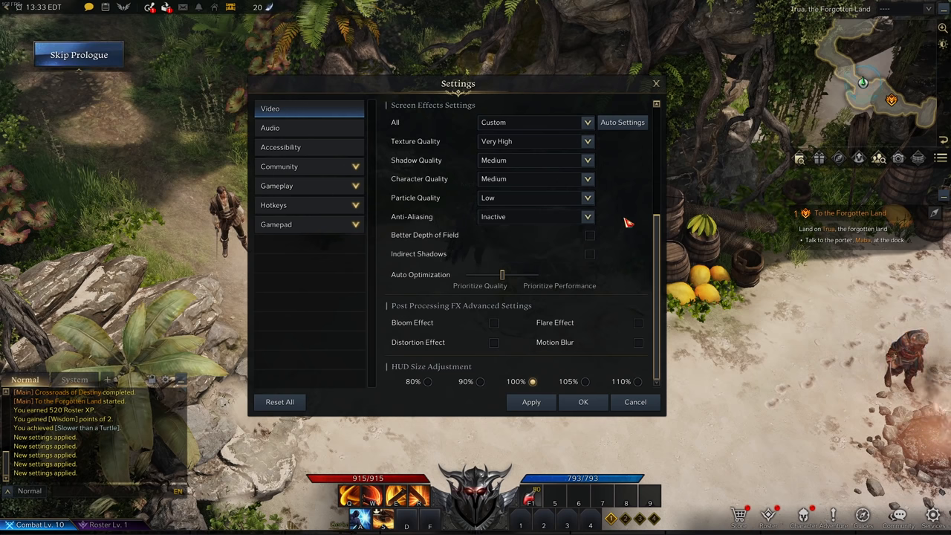
mouse_move(508, 200)
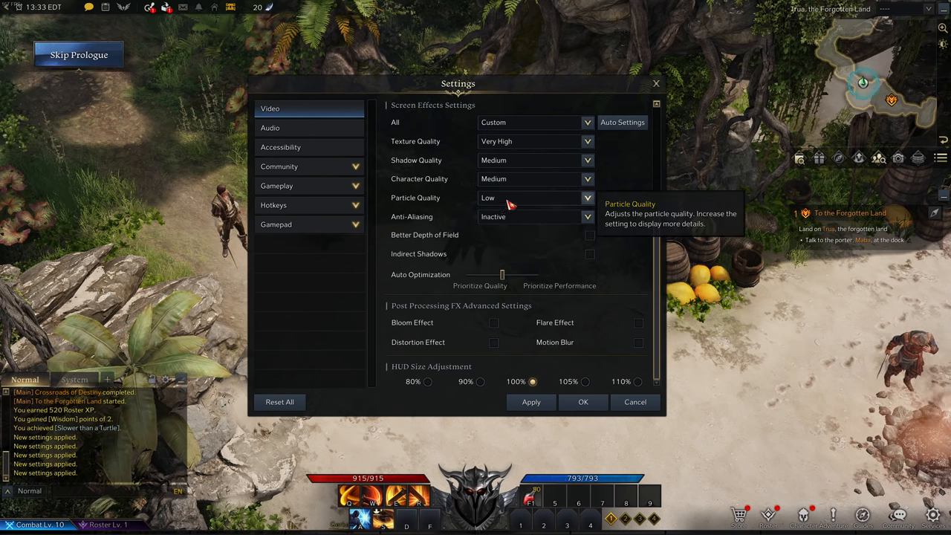
mouse_move(645, 244)
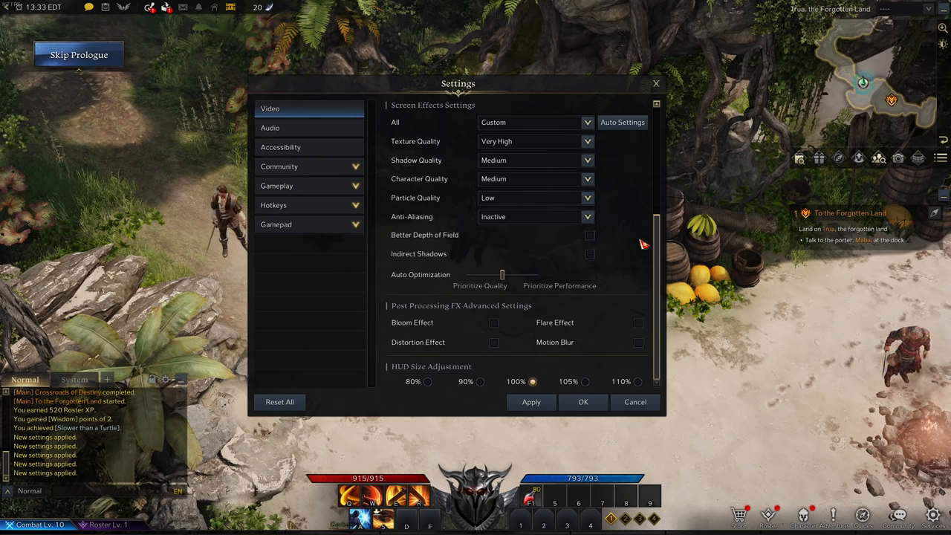
left_click(587, 217)
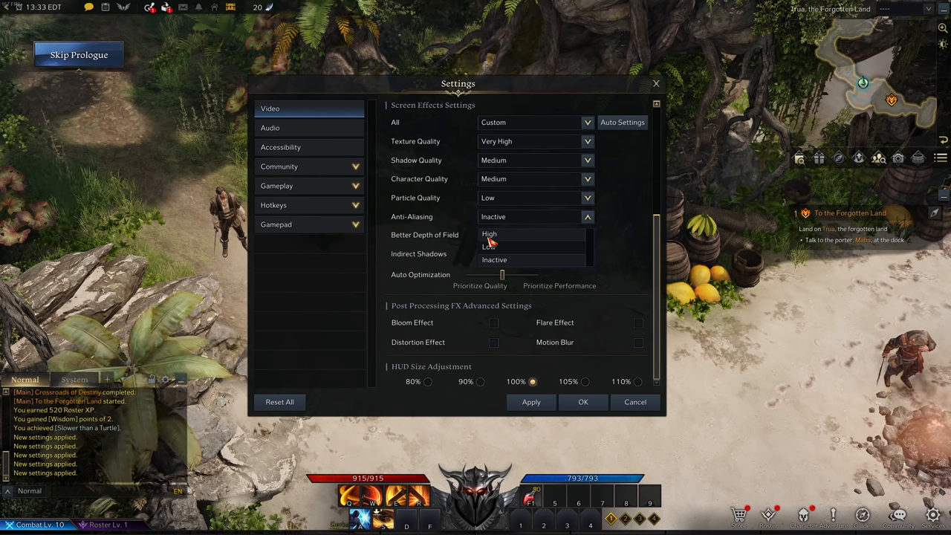
left_click(494, 259)
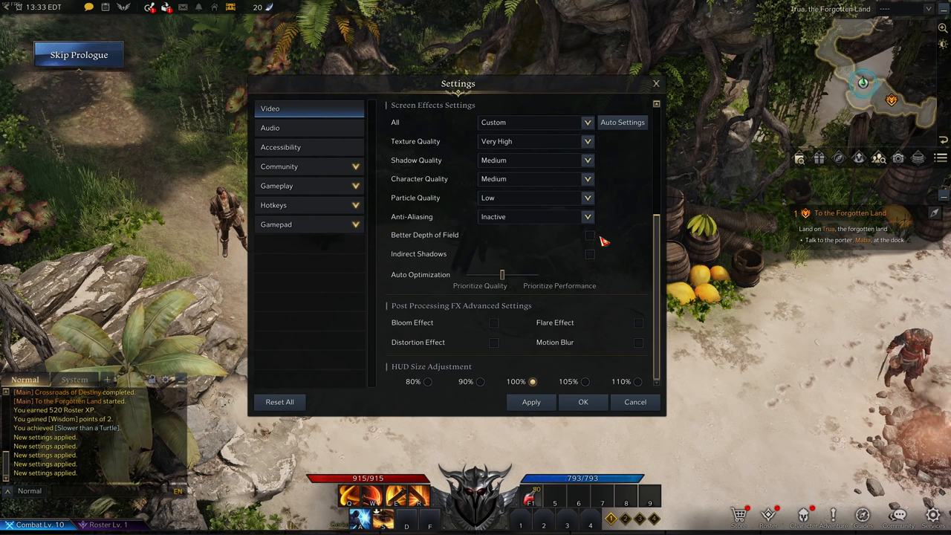
mouse_move(621, 230)
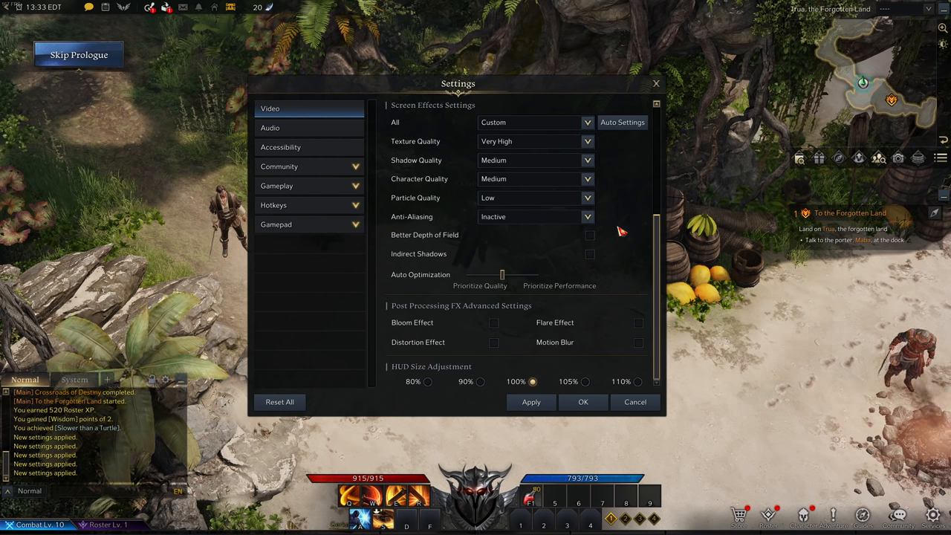
mouse_move(498, 224)
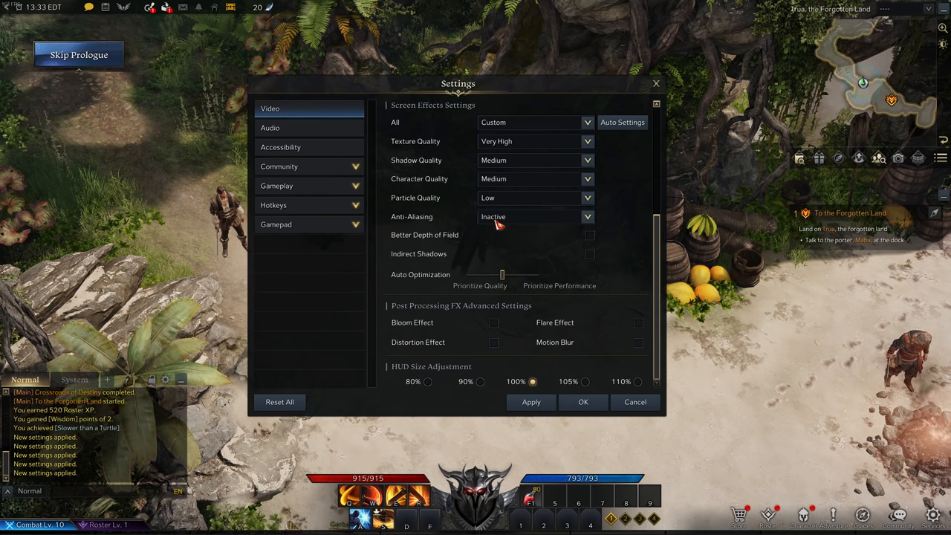
left_click(587, 217)
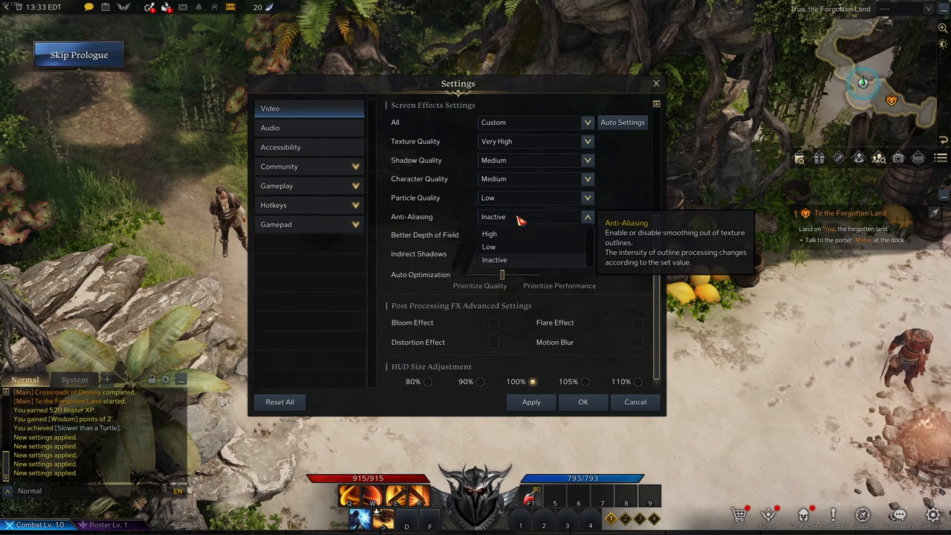
left_click(494, 259)
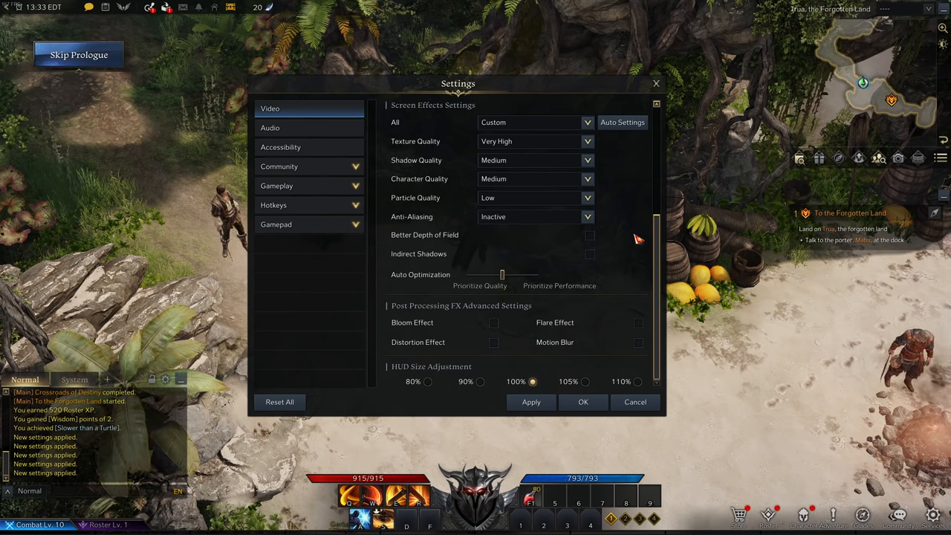
left_click(587, 217)
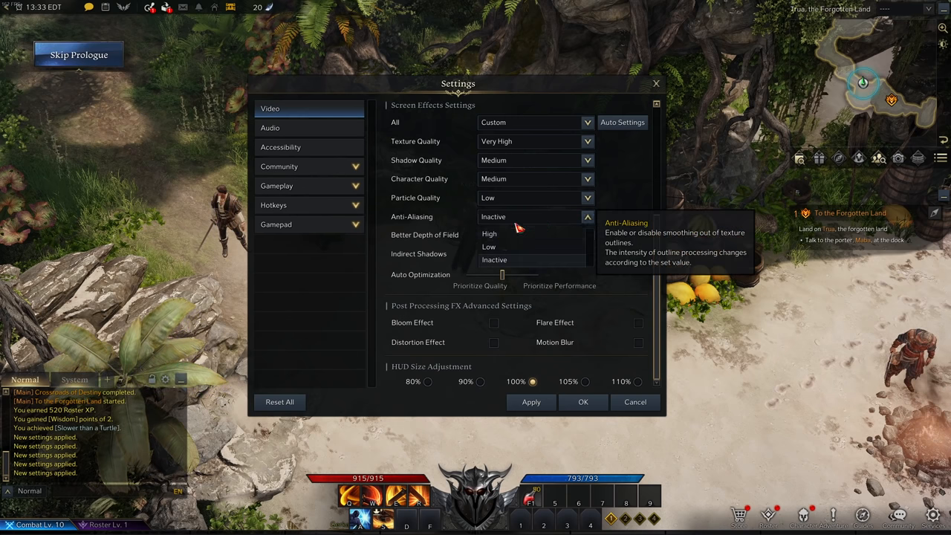
left_click(494, 258)
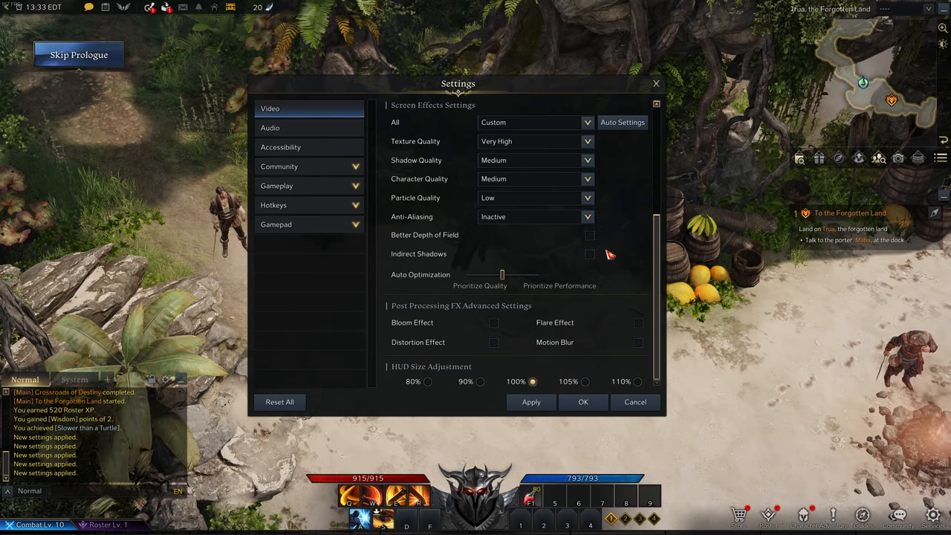
mouse_move(587, 263)
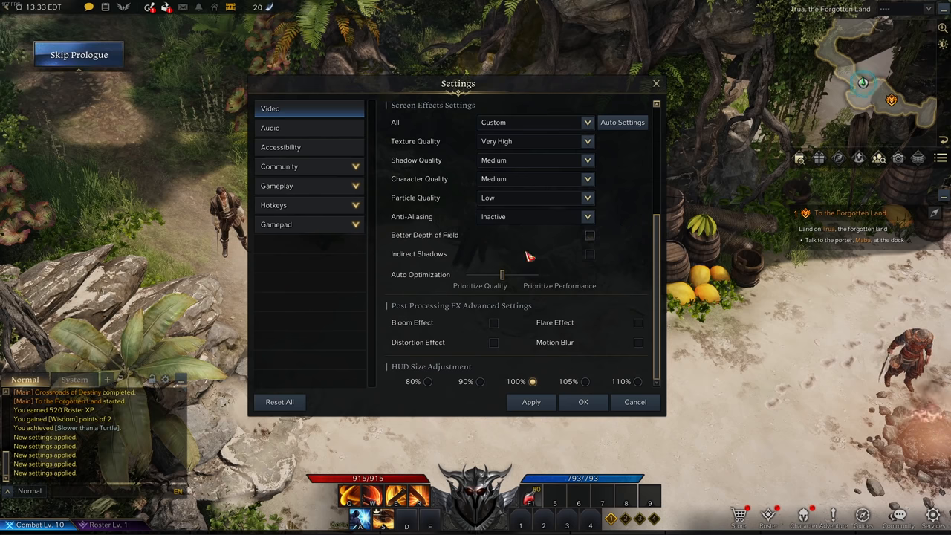
mouse_move(612, 260)
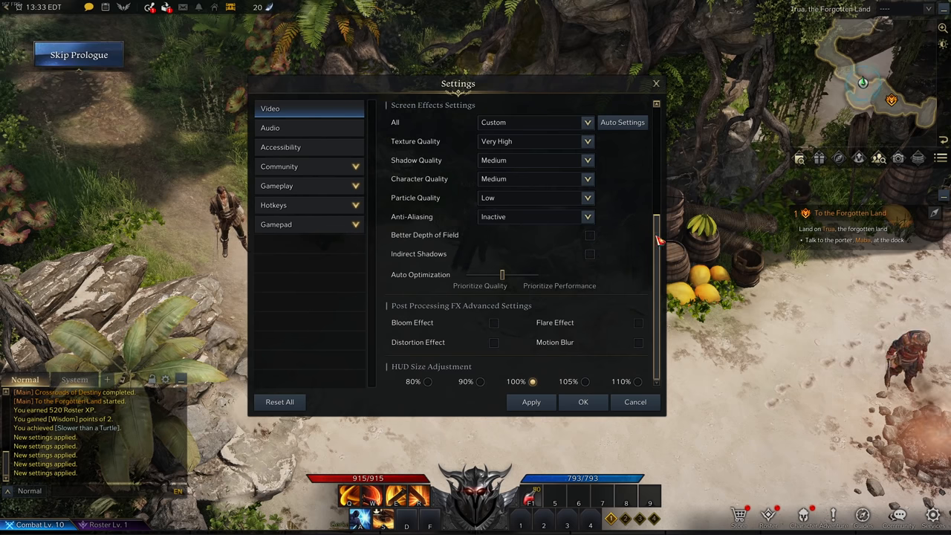
mouse_move(416, 334)
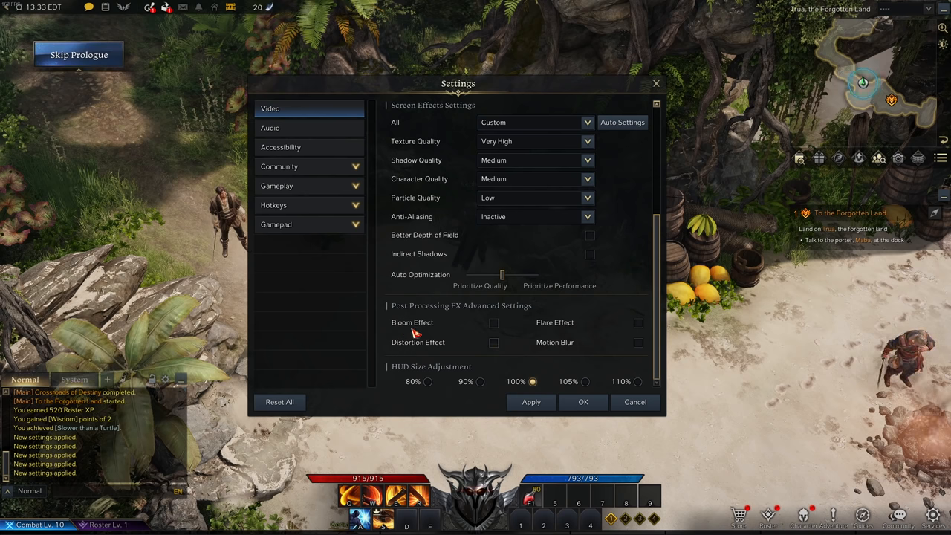
mouse_move(493, 323)
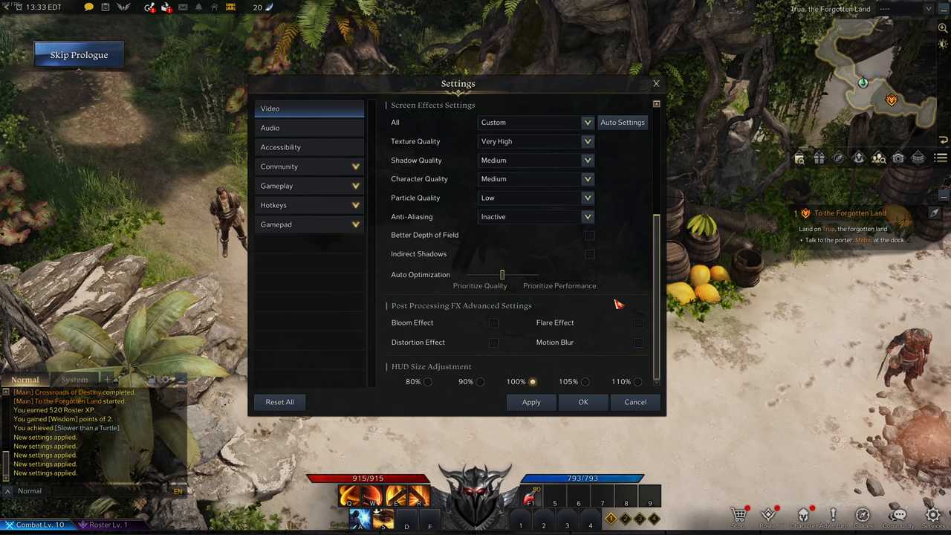
mouse_move(636, 341)
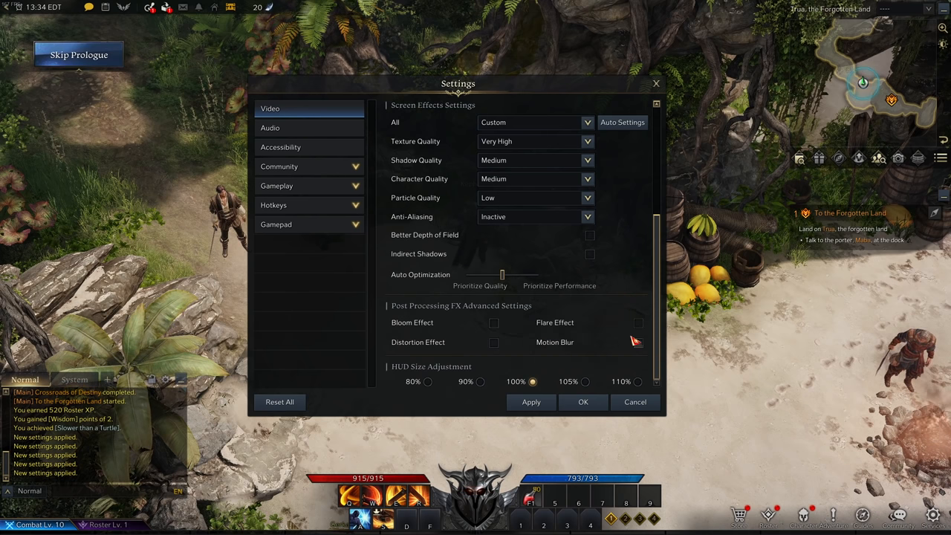
mouse_move(595, 321)
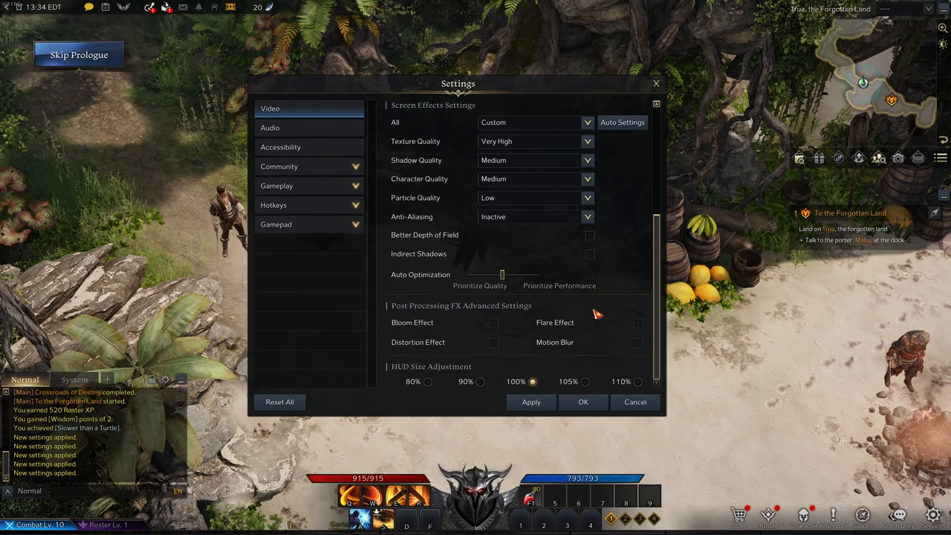
mouse_move(479, 366)
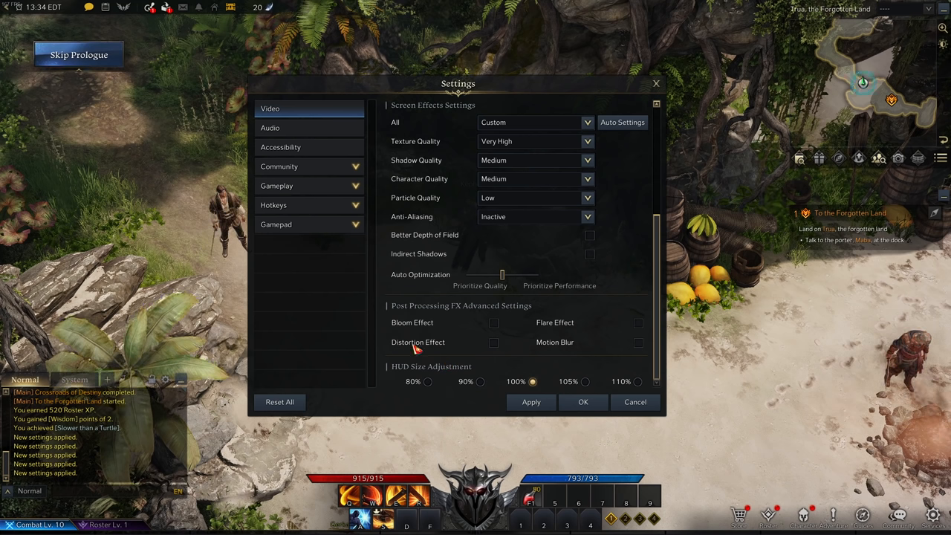
mouse_move(583, 345)
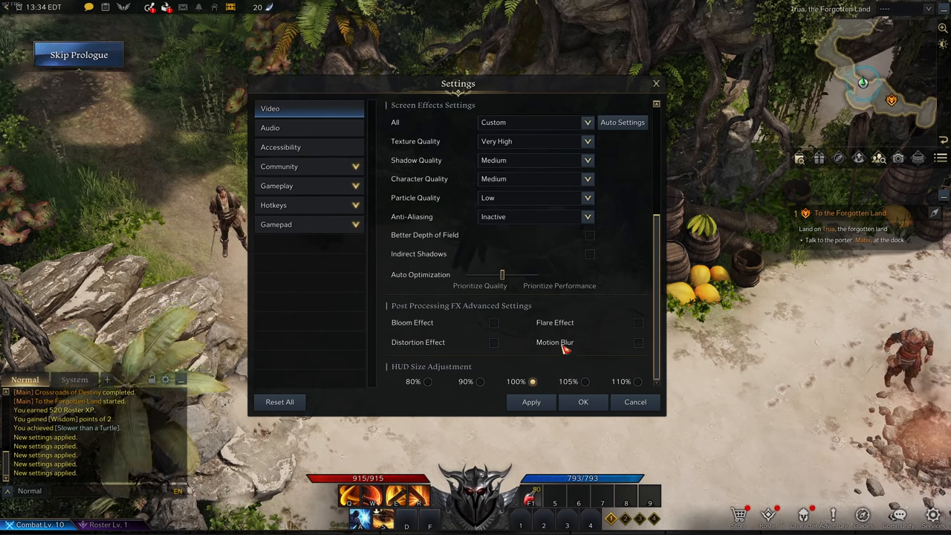
mouse_move(389, 394)
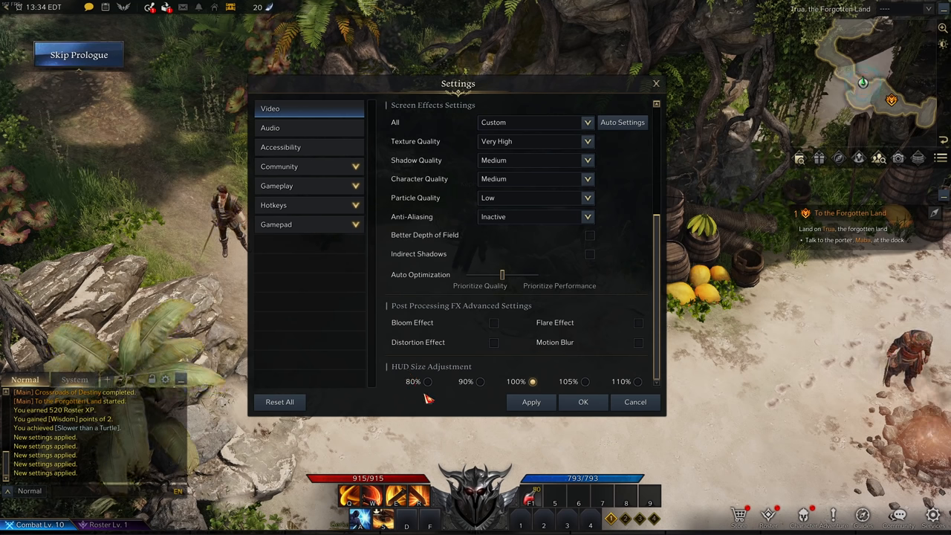
mouse_move(422, 404)
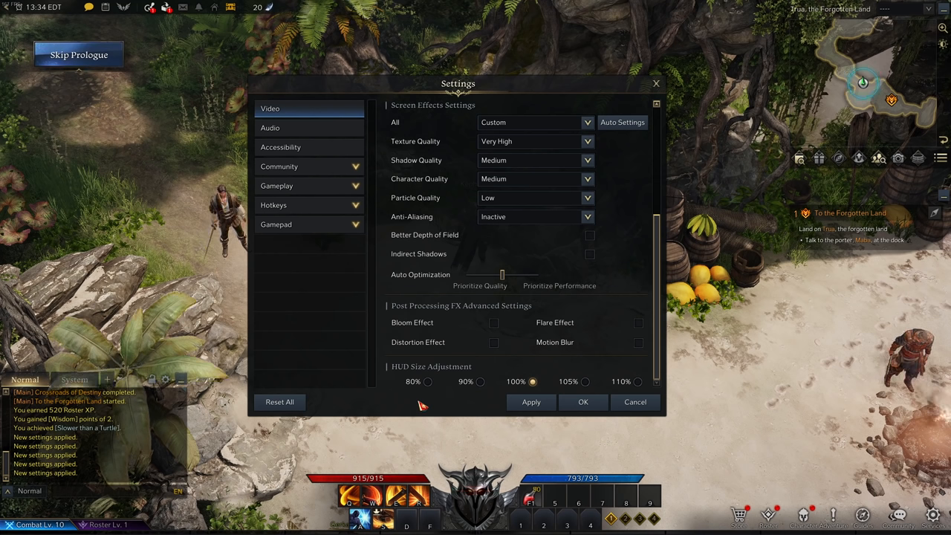
mouse_move(621, 386)
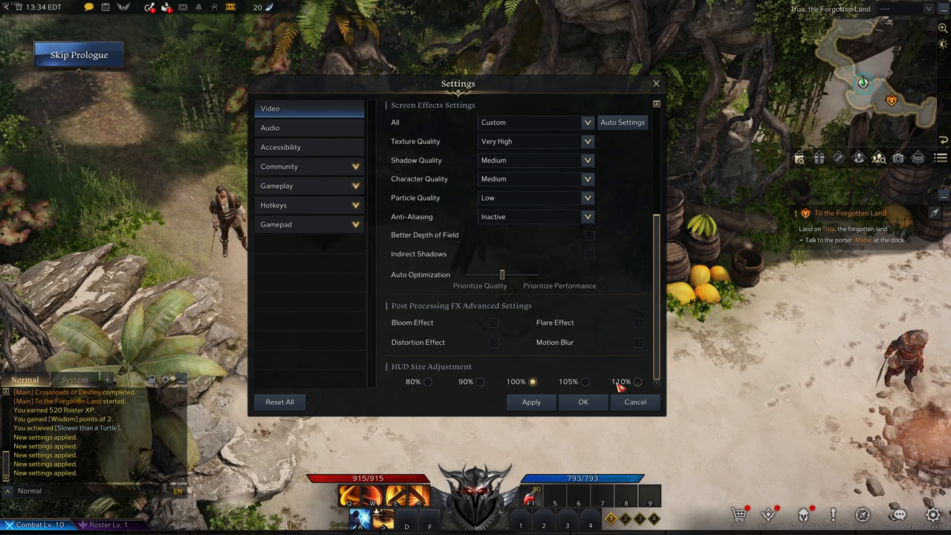